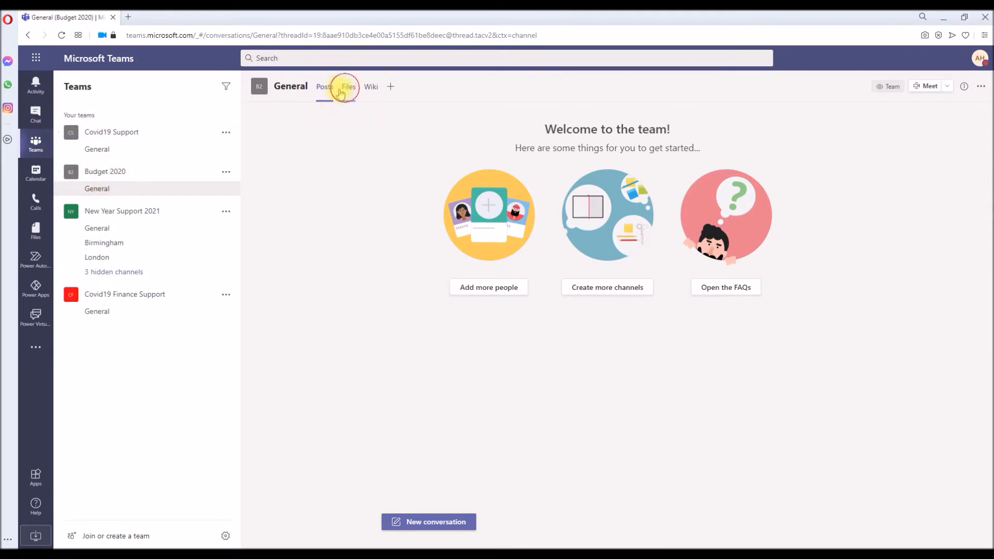
# Create a Word document named 'budget meeting list' in the General channel's Files
pyautogui.click(348, 85)
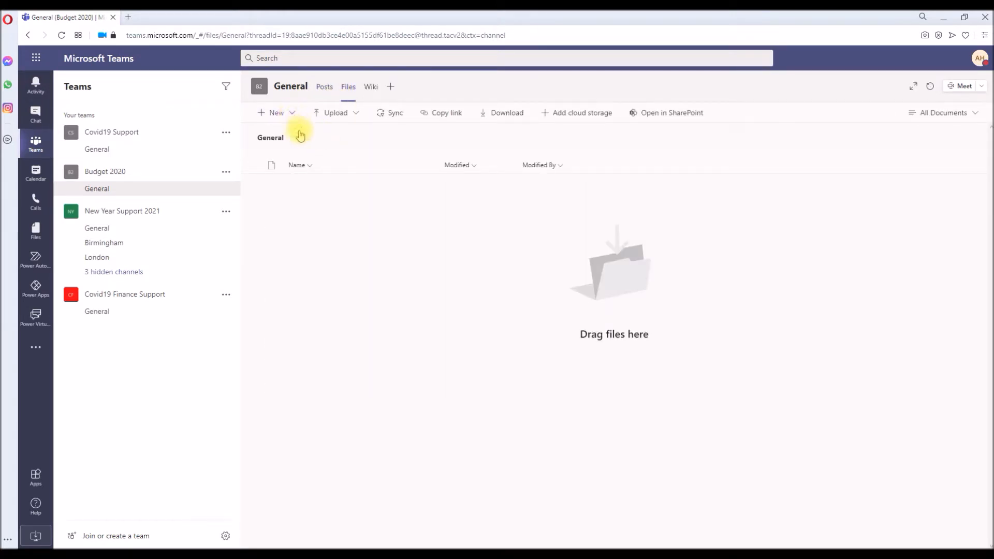
pyautogui.click(276, 111)
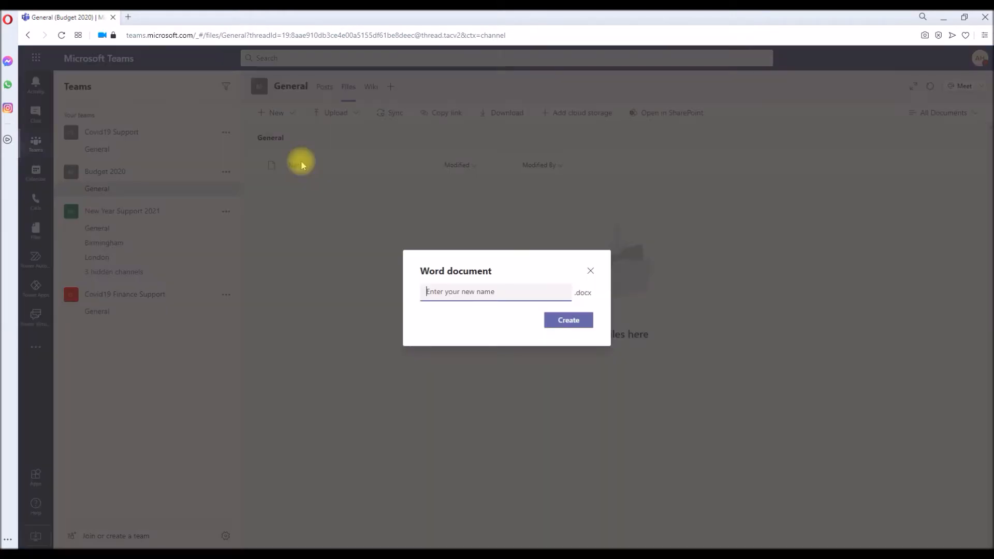
pyautogui.write('budget')
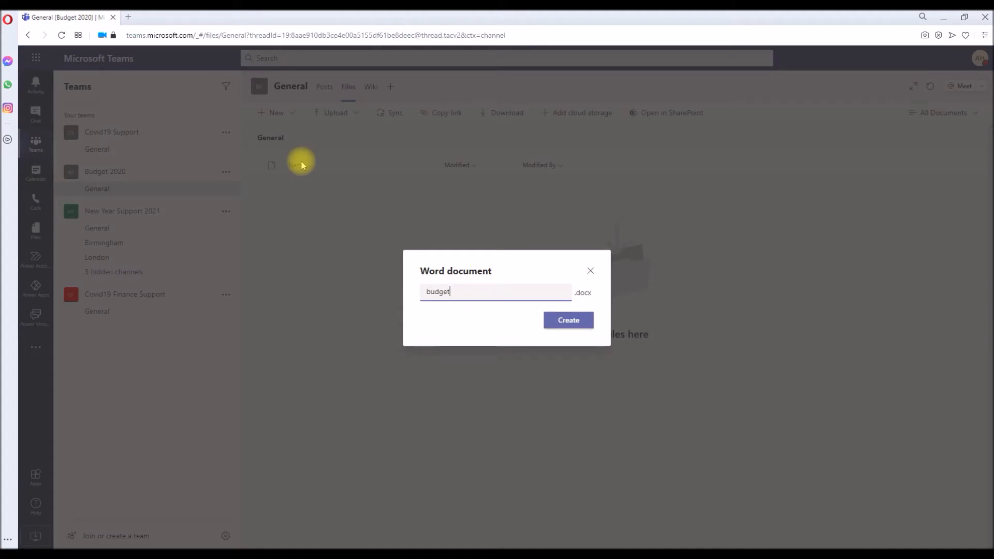
pyautogui.write('meeting li')
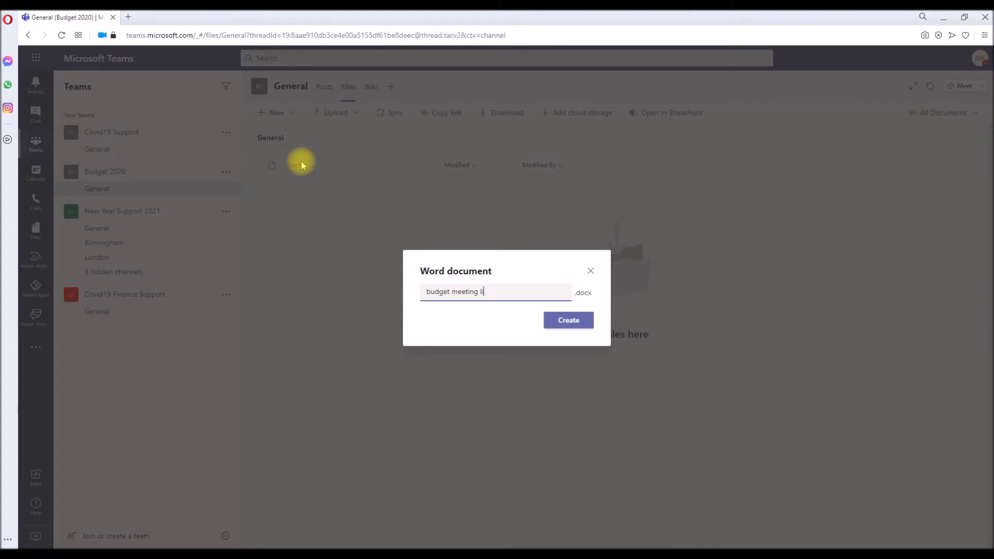
pyautogui.write('st')
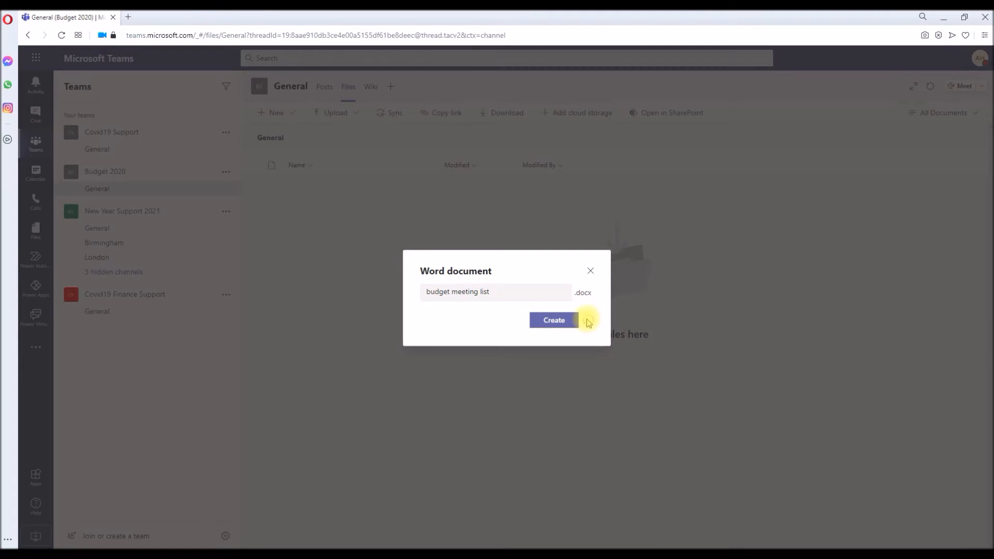
pyautogui.click(554, 320)
pyautogui.write('Test the')
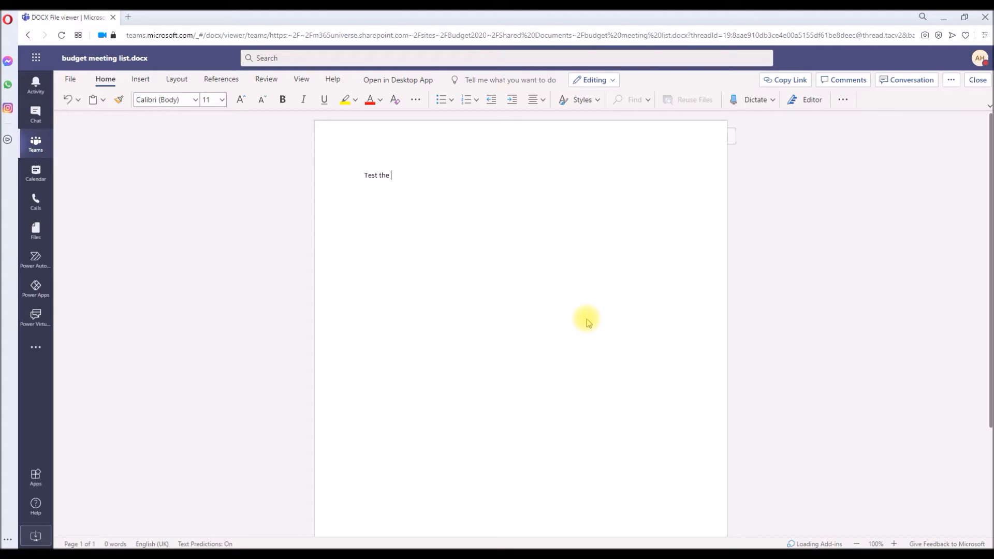
# Write 'Test the viewings of this document.' in the document and close it back to the files
pyautogui.write('view')
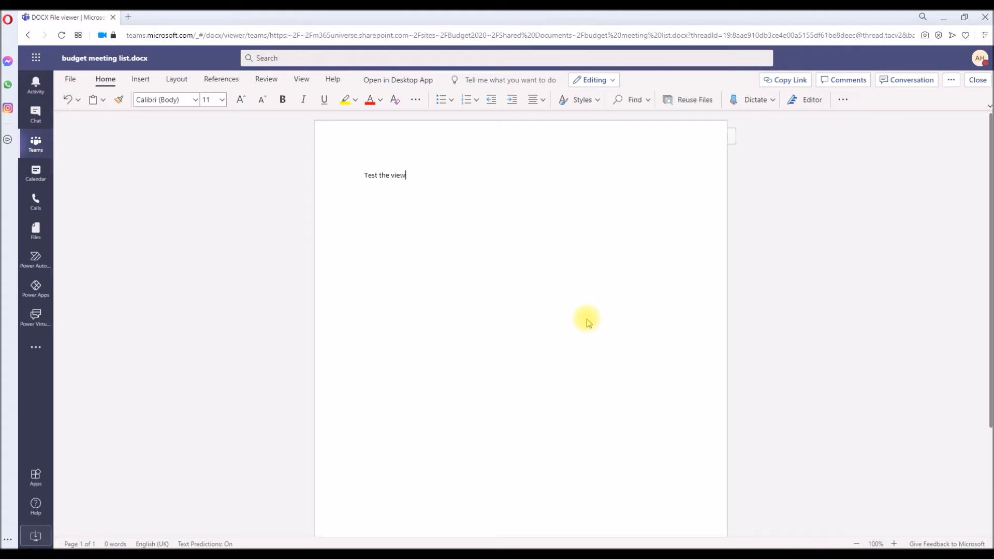
pyautogui.write('ings')
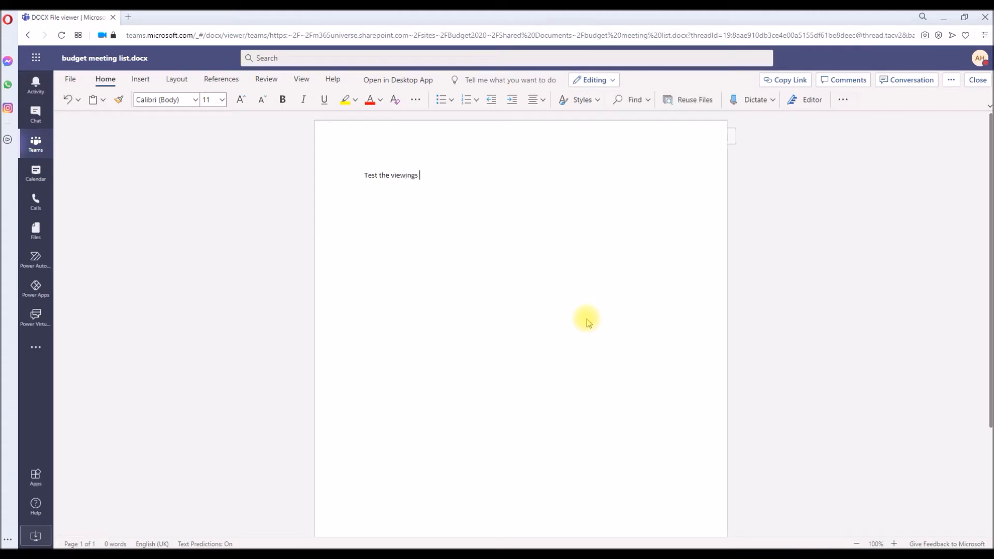
pyautogui.write('of this docu')
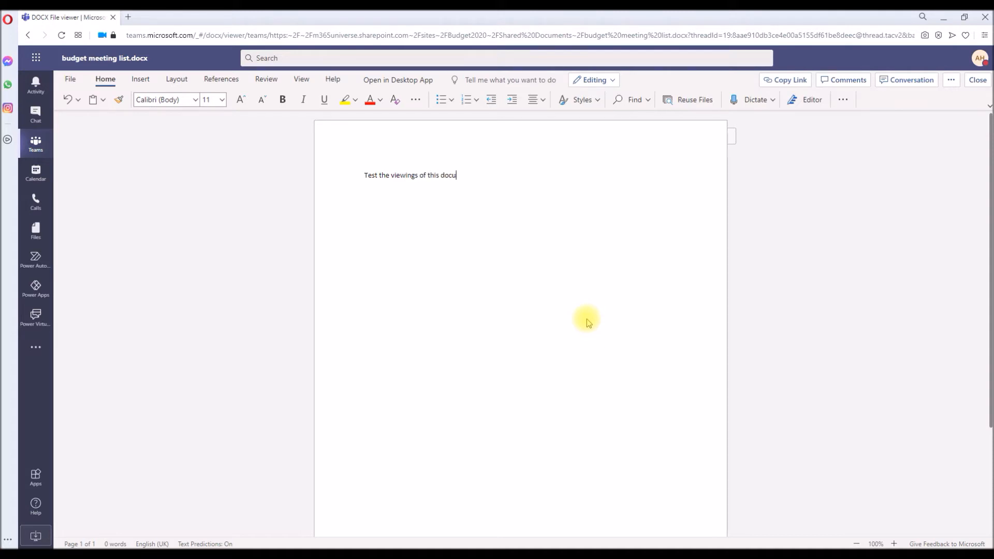
pyautogui.write('ment.')
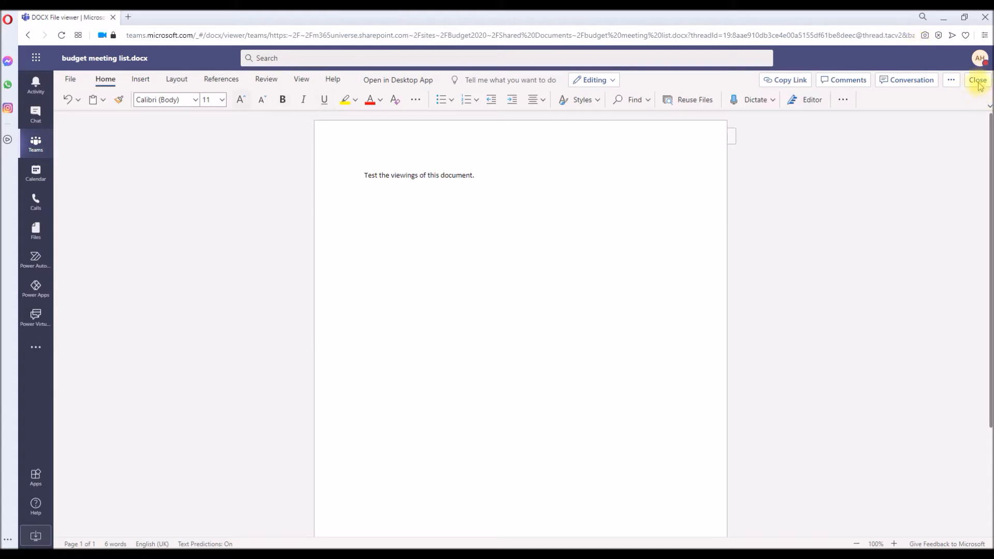
pyautogui.click(978, 80)
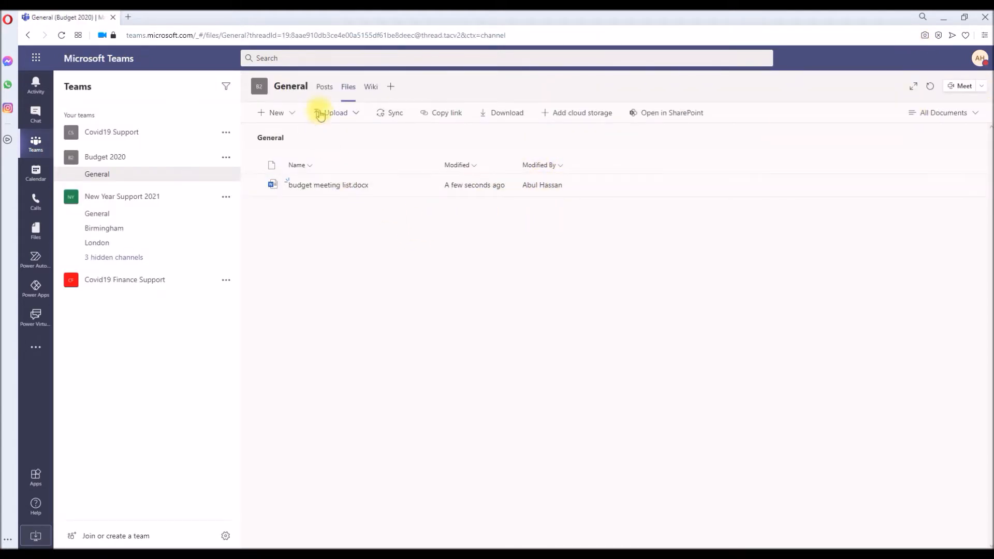
pyautogui.moveTo(681, 138)
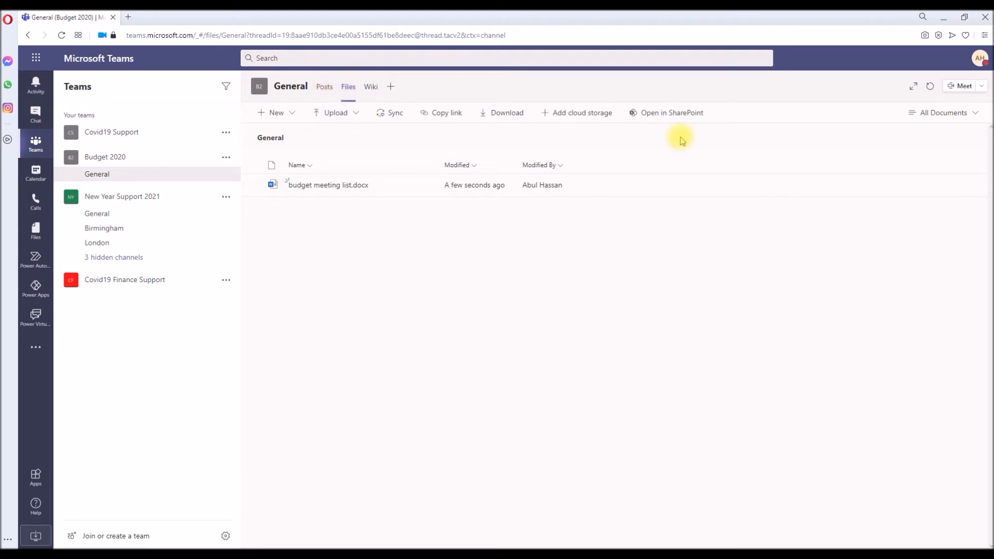
# Open the files in SharePoint and reach View all site settings via the gear's Site information
pyautogui.click(671, 112)
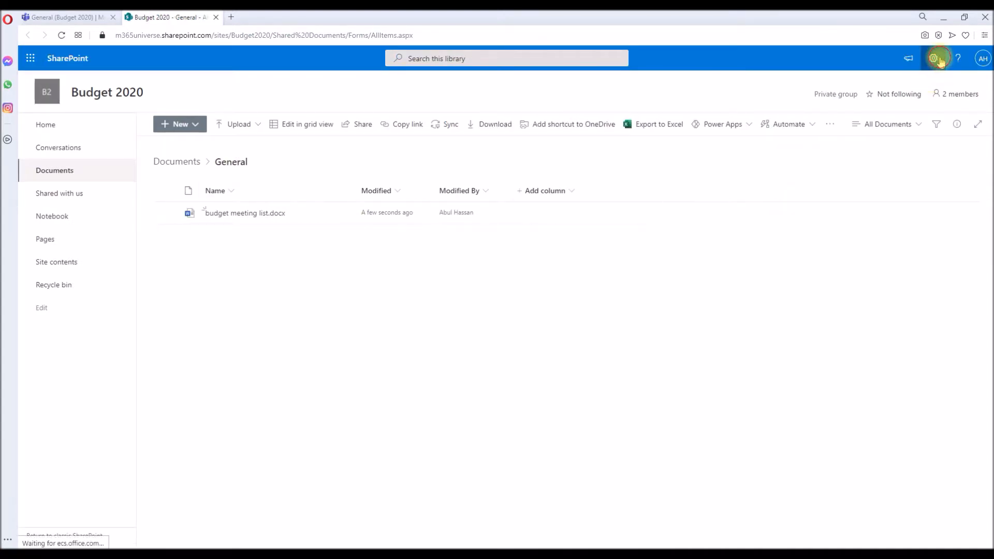
pyautogui.click(934, 58)
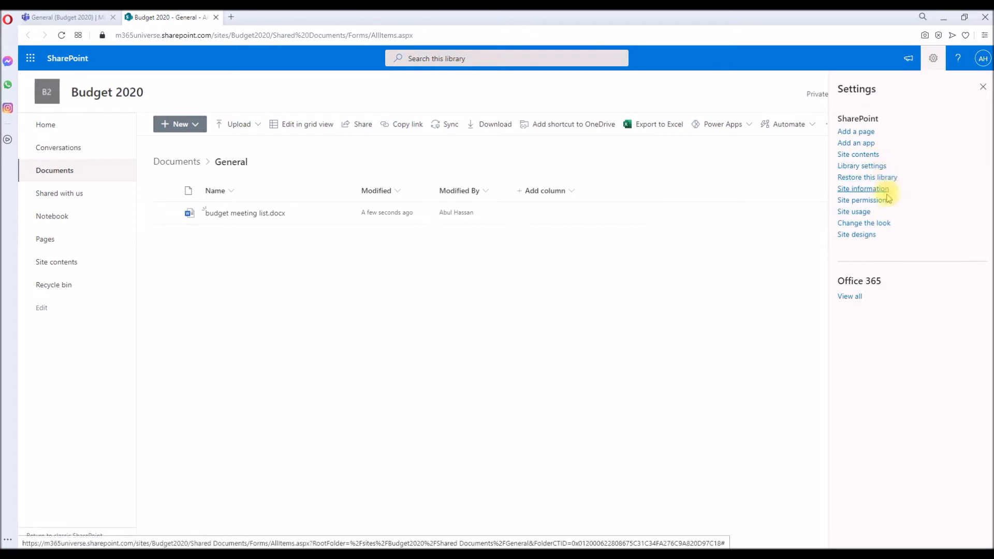
pyautogui.click(863, 188)
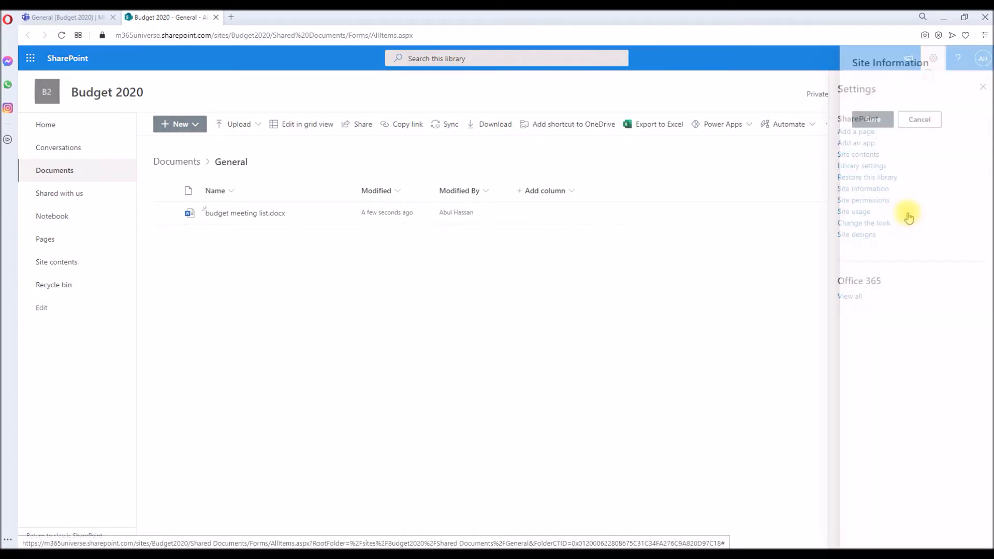
pyautogui.click(862, 189)
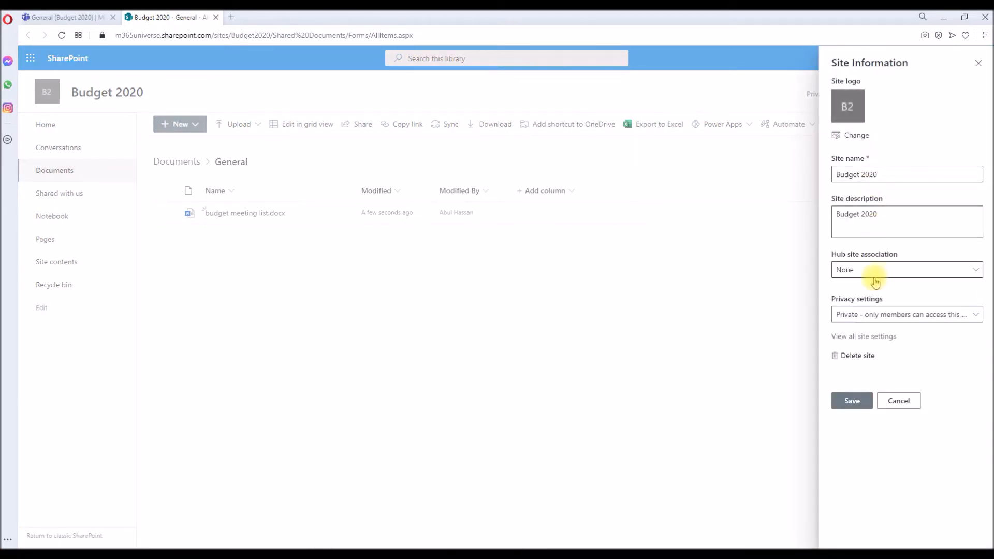
pyautogui.click(864, 336)
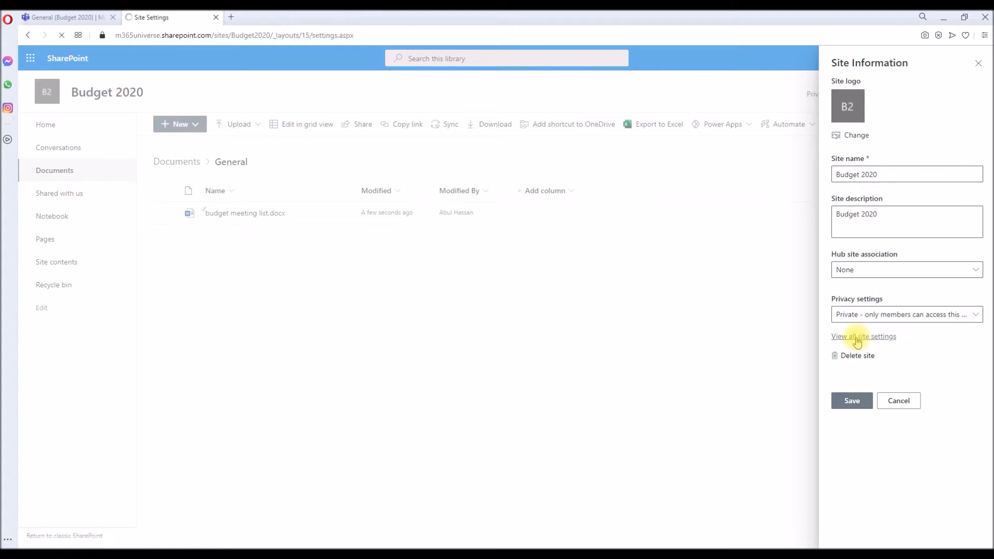
pyautogui.click(864, 335)
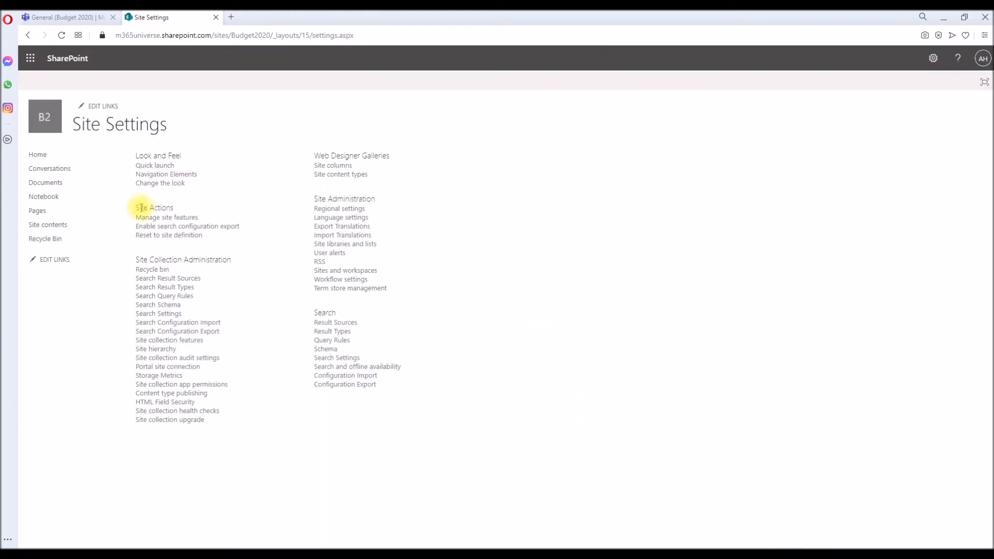
pyautogui.moveTo(166, 217)
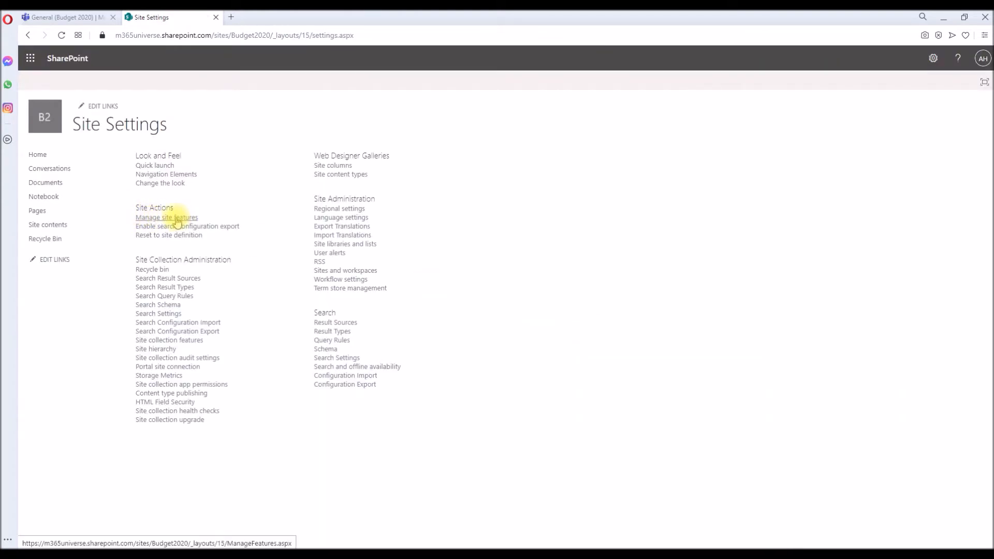
# Activate the SharePoint Viewers feature from the Site Features list
pyautogui.click(165, 218)
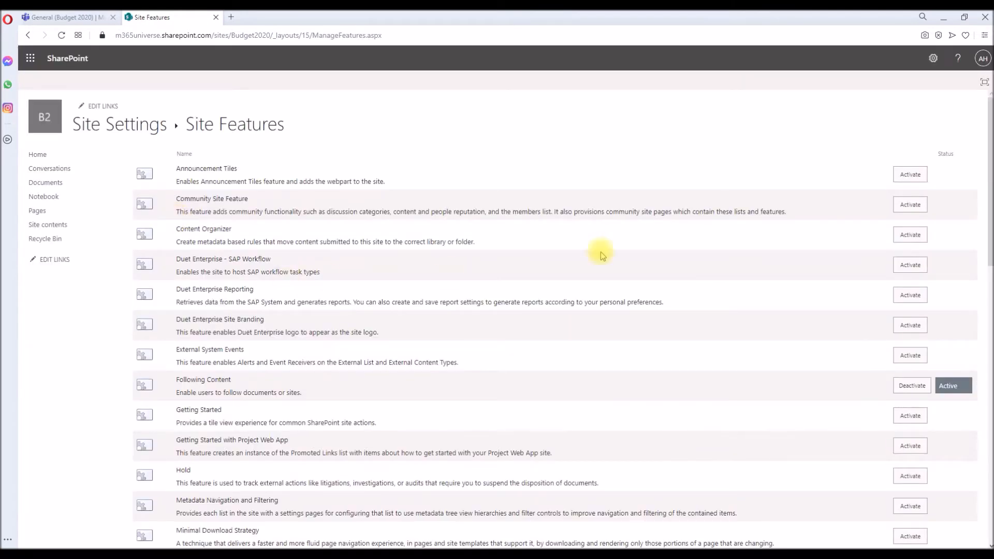
pyautogui.scroll(-3)
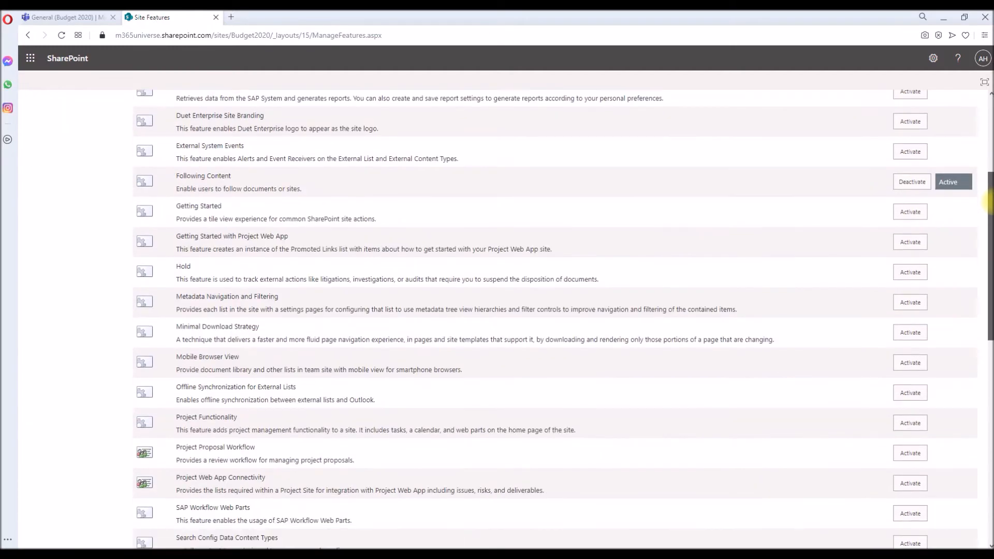
pyautogui.scroll(-3)
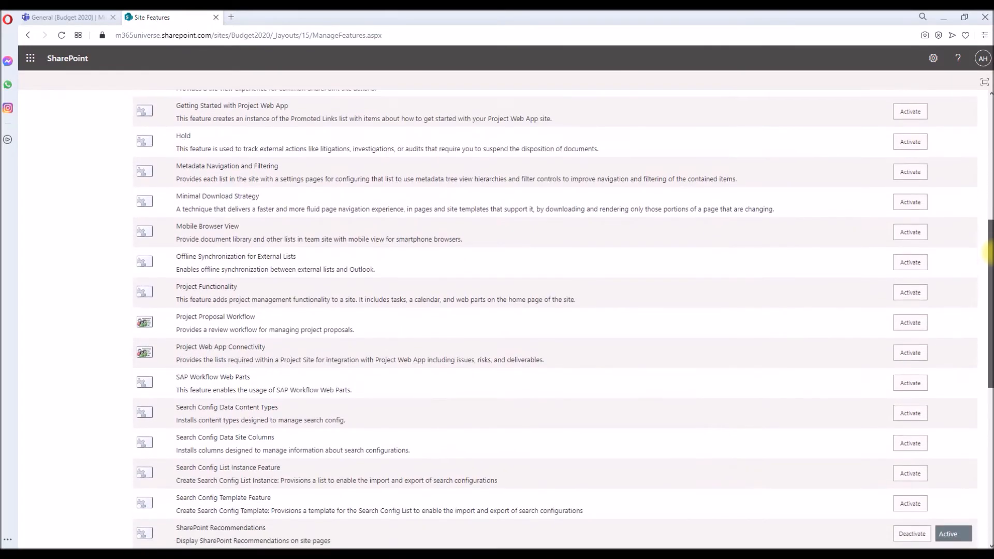
pyautogui.scroll(-3)
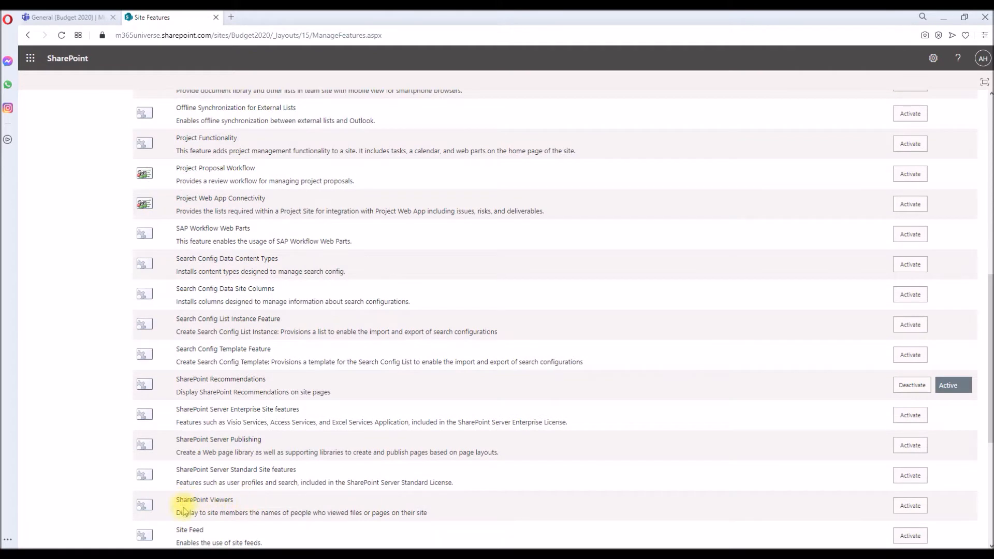
pyautogui.moveTo(287, 513)
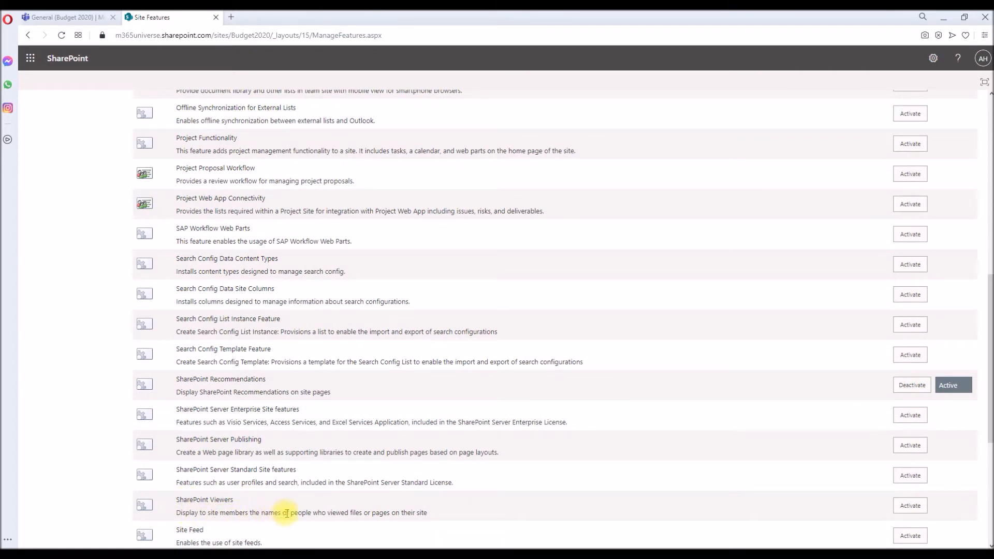
pyautogui.moveTo(394, 513)
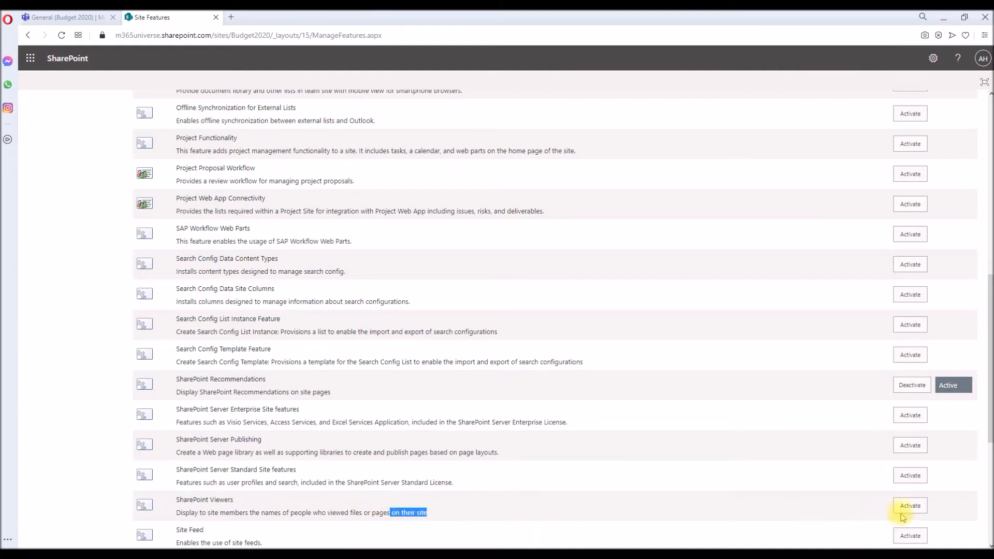
pyautogui.click(909, 505)
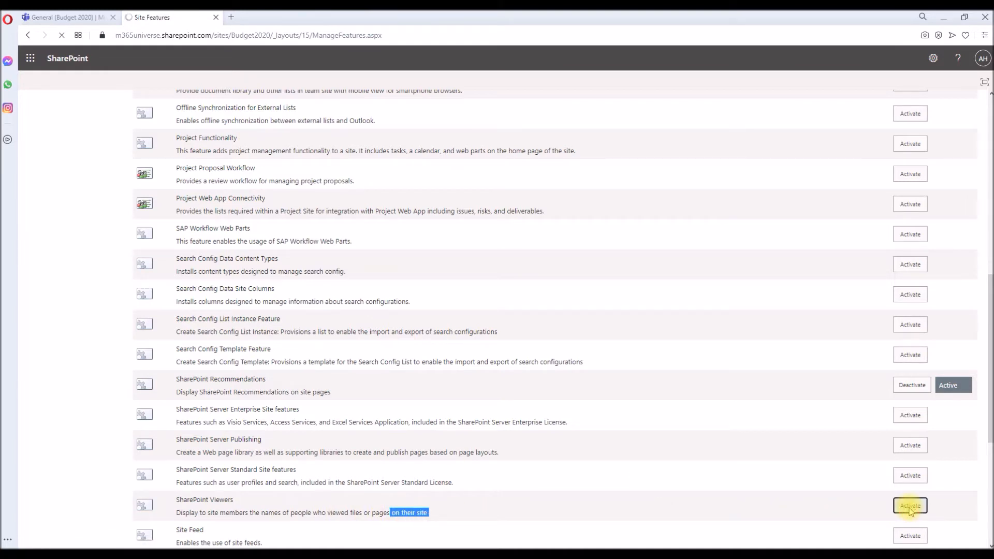
pyautogui.scroll(3)
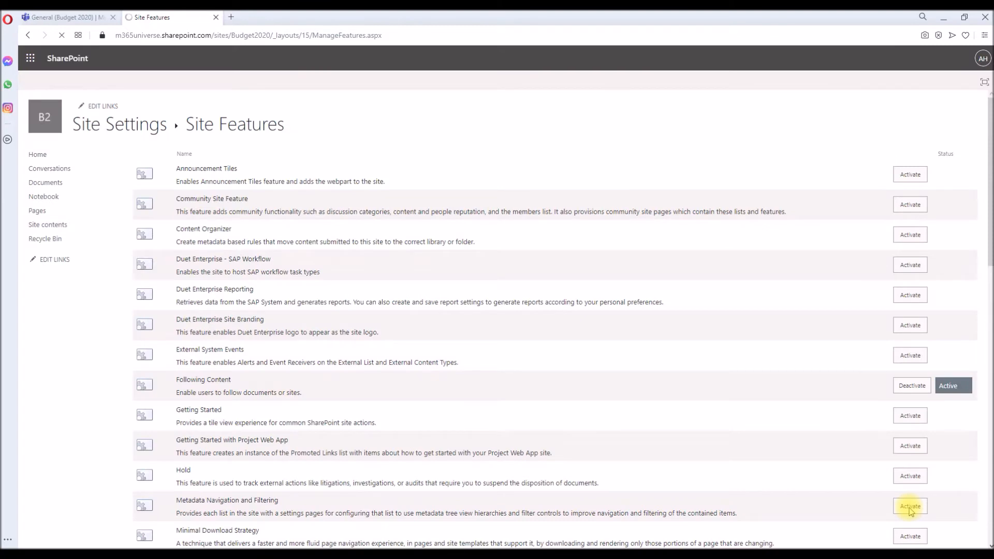
pyautogui.scroll(-3)
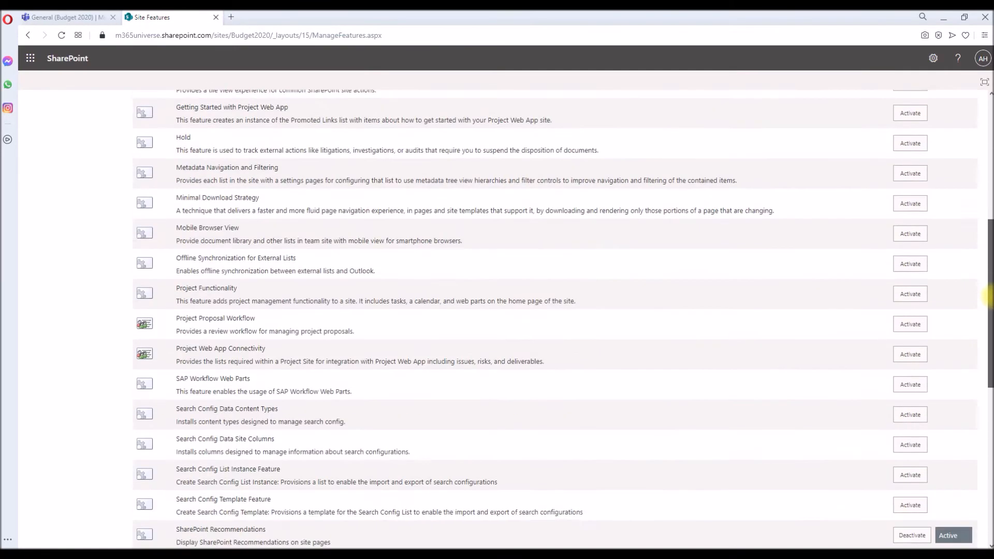
pyautogui.scroll(-3)
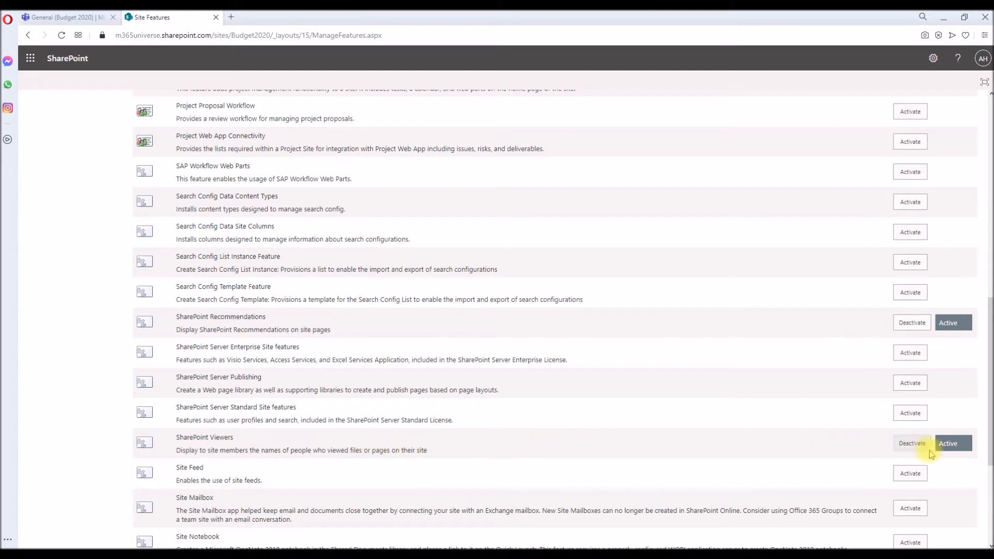
pyautogui.scroll(3)
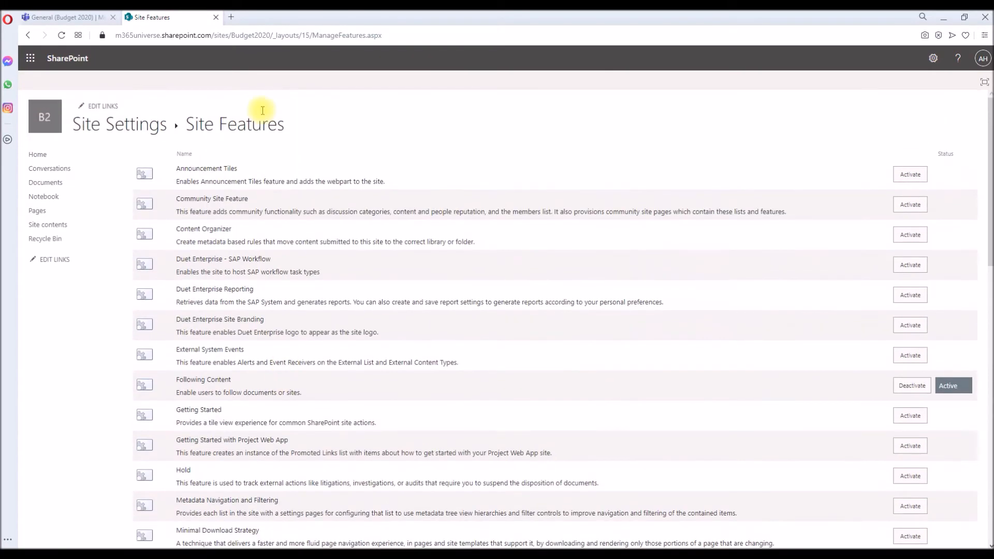
pyautogui.moveTo(216, 18)
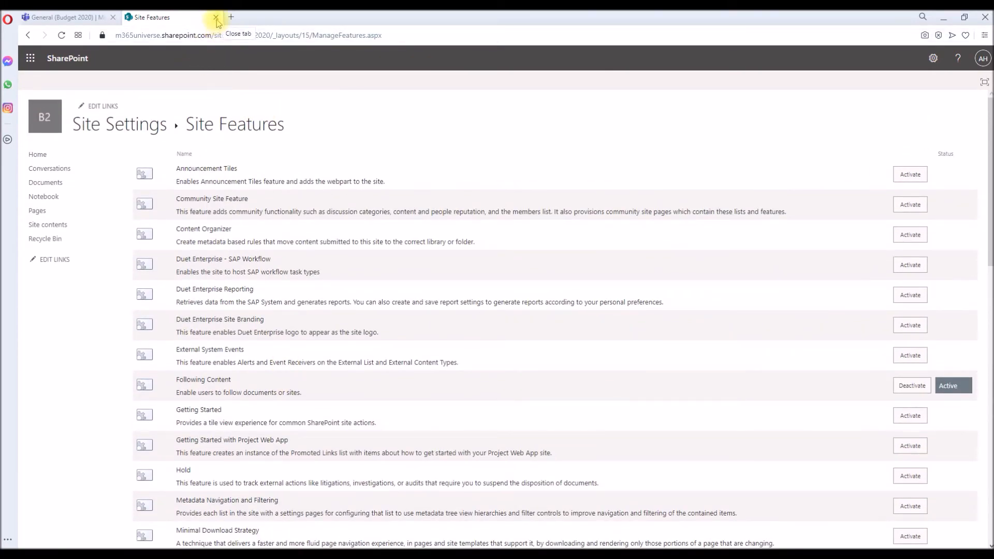
# Return to the Teams channel files and open the General document library in SharePoint
pyautogui.click(63, 18)
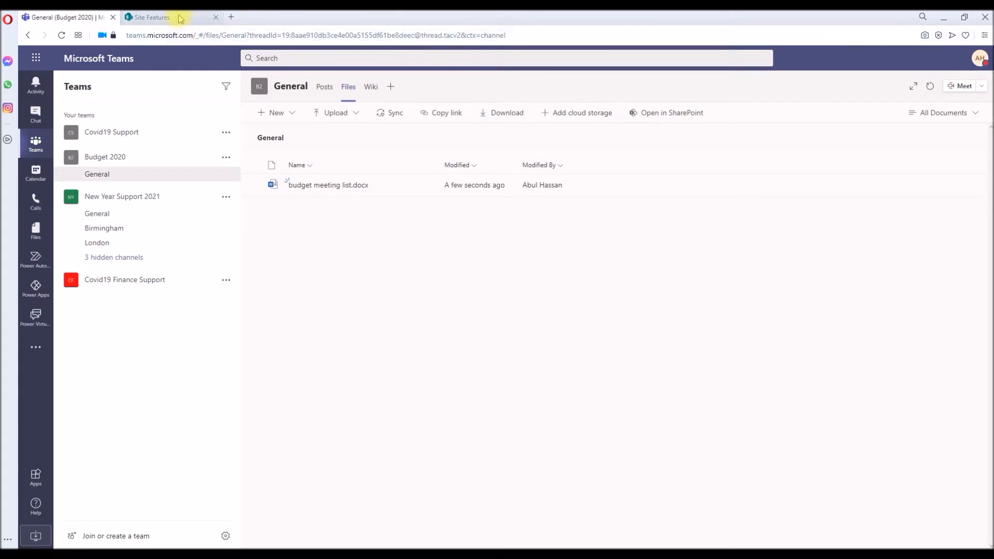
pyautogui.click(153, 18)
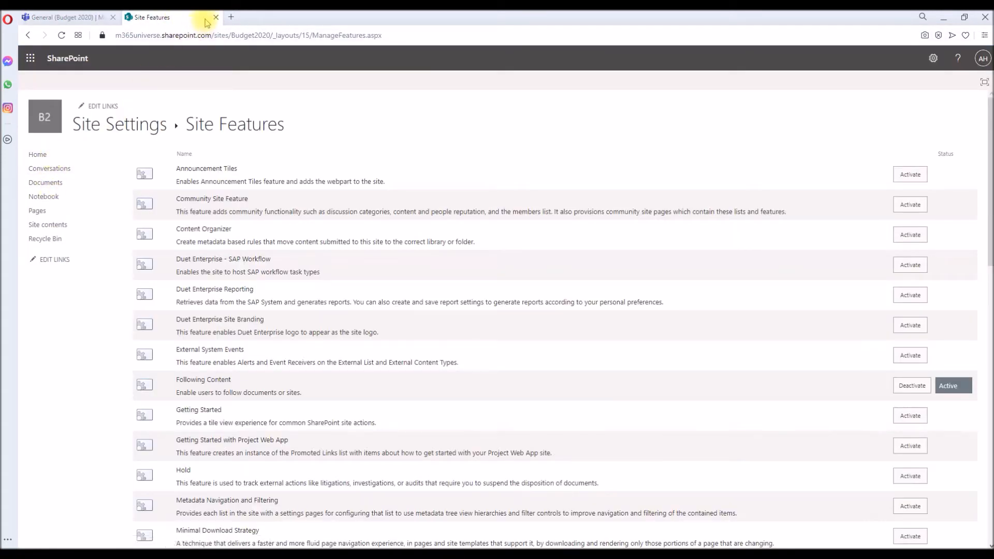
pyautogui.click(215, 18)
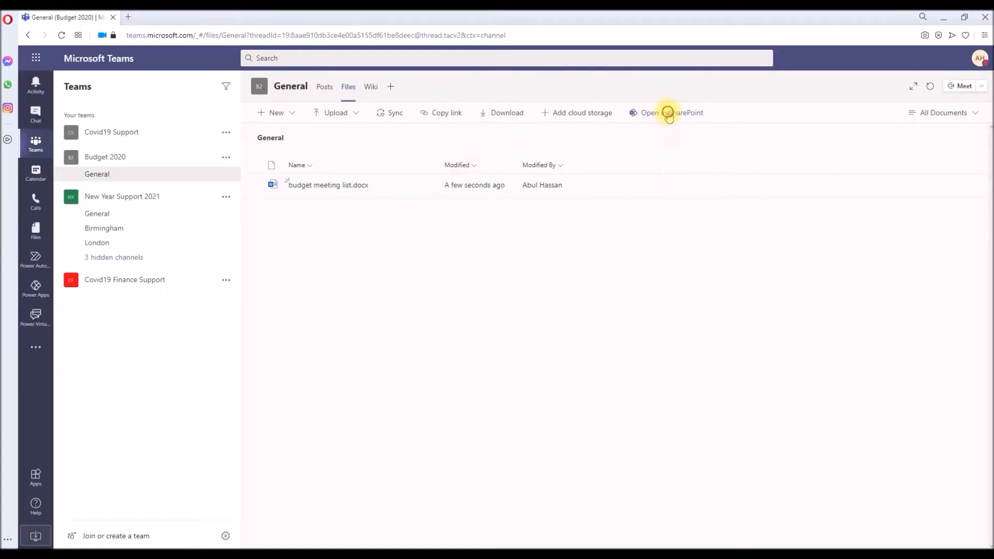
pyautogui.click(668, 112)
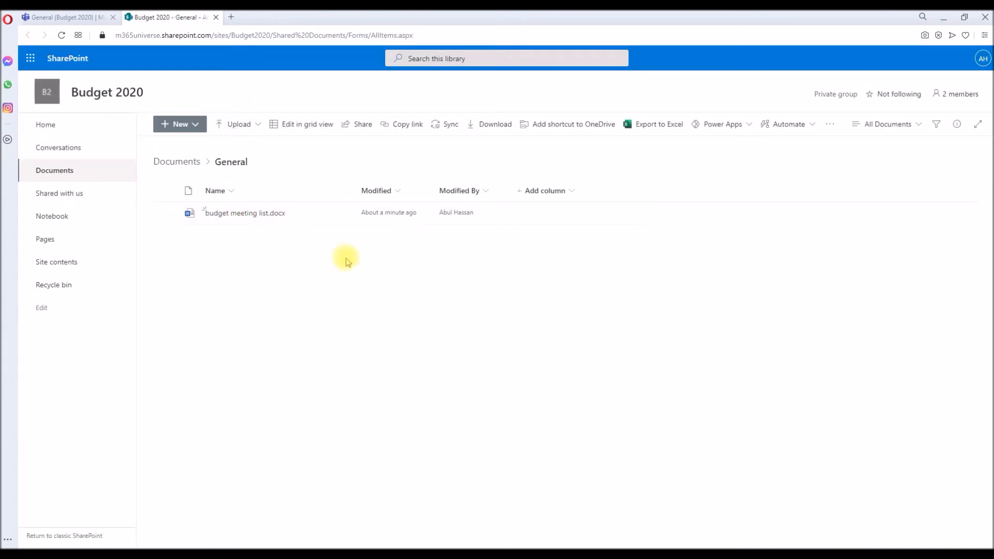
pyautogui.moveTo(371, 284)
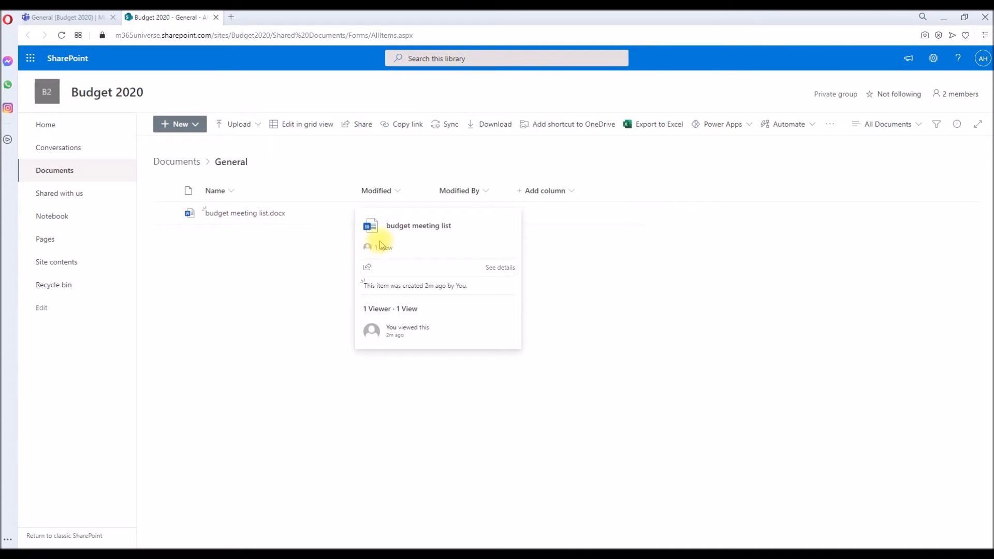
pyautogui.moveTo(500, 267)
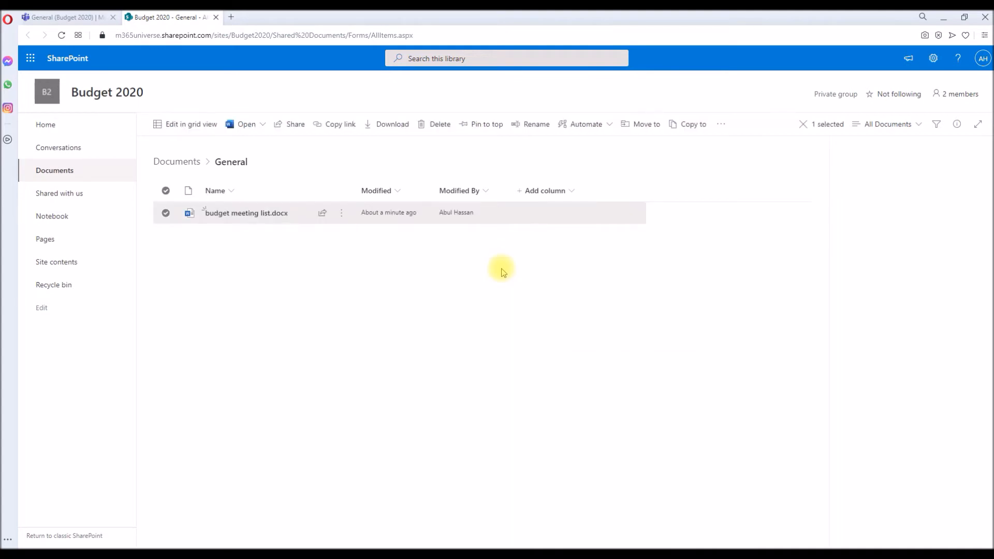
# Show the details pane for budget meeting list.docx with its preview and 1 view count
pyautogui.click(957, 123)
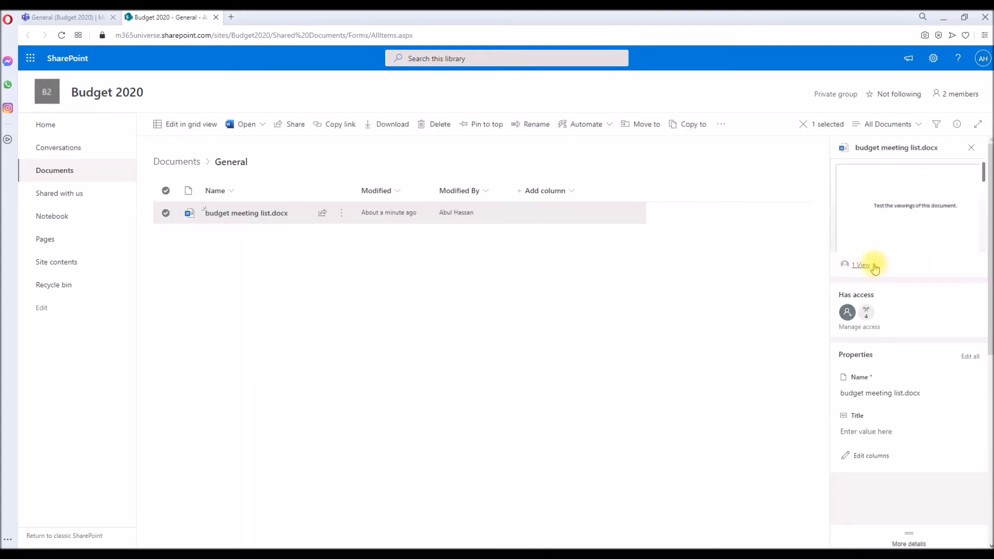
pyautogui.moveTo(863, 273)
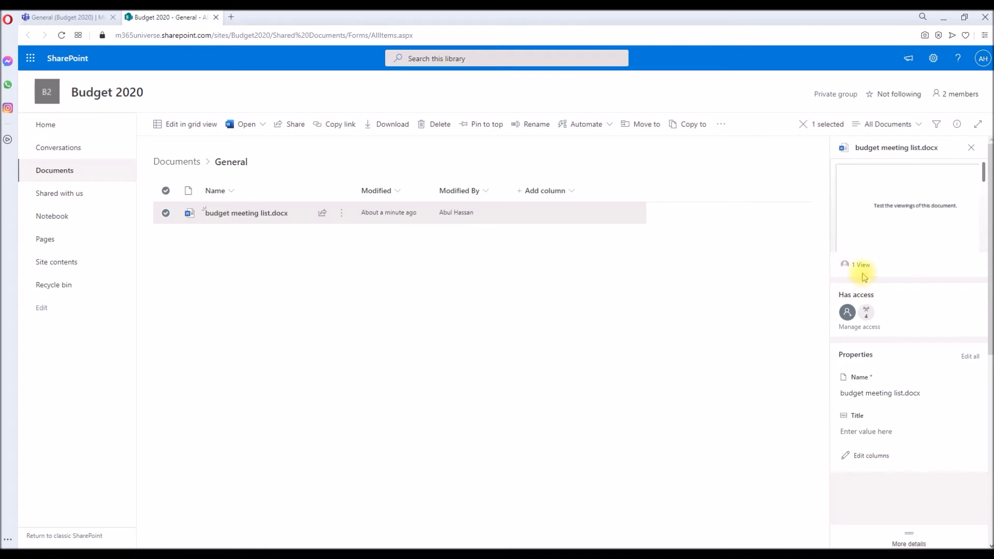
pyautogui.click(861, 265)
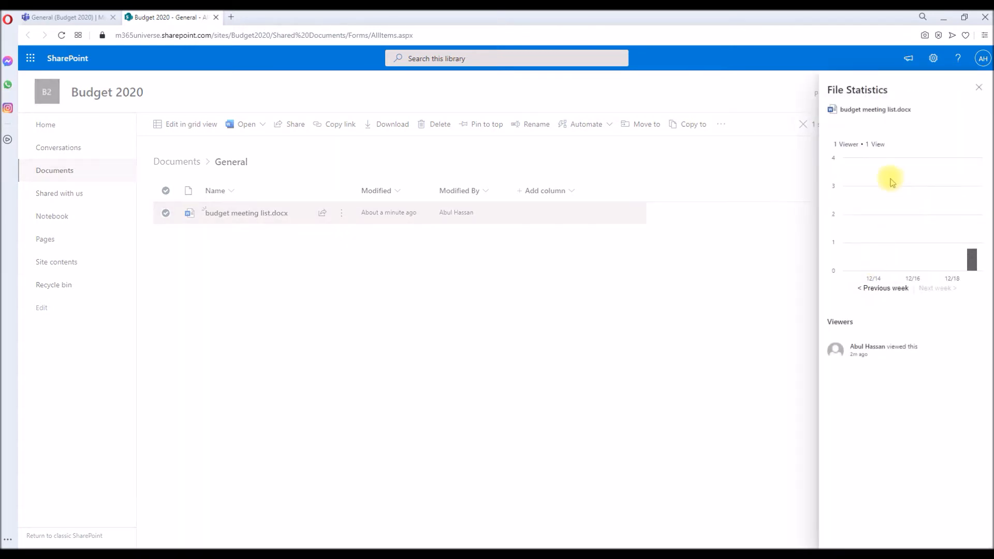
pyautogui.moveTo(863, 256)
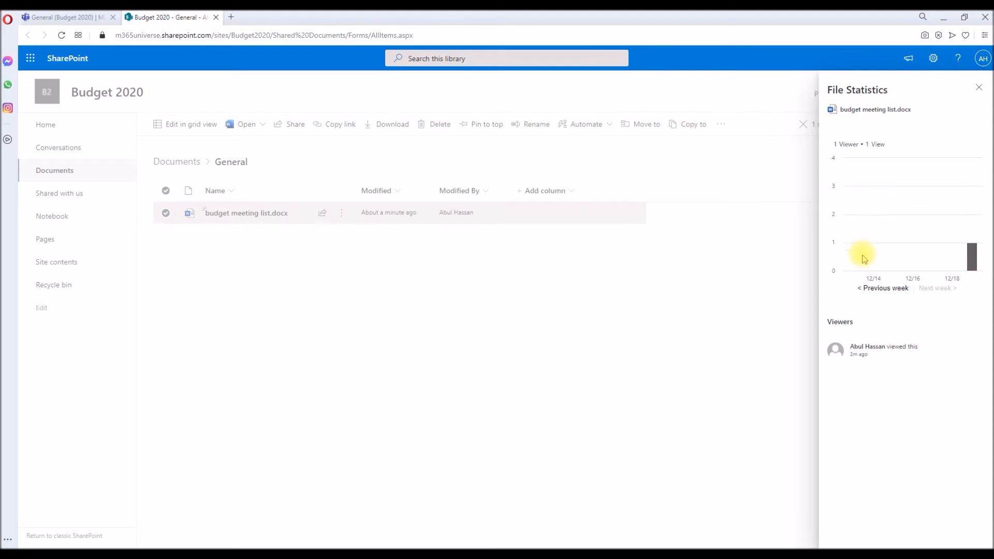
pyautogui.moveTo(859, 349)
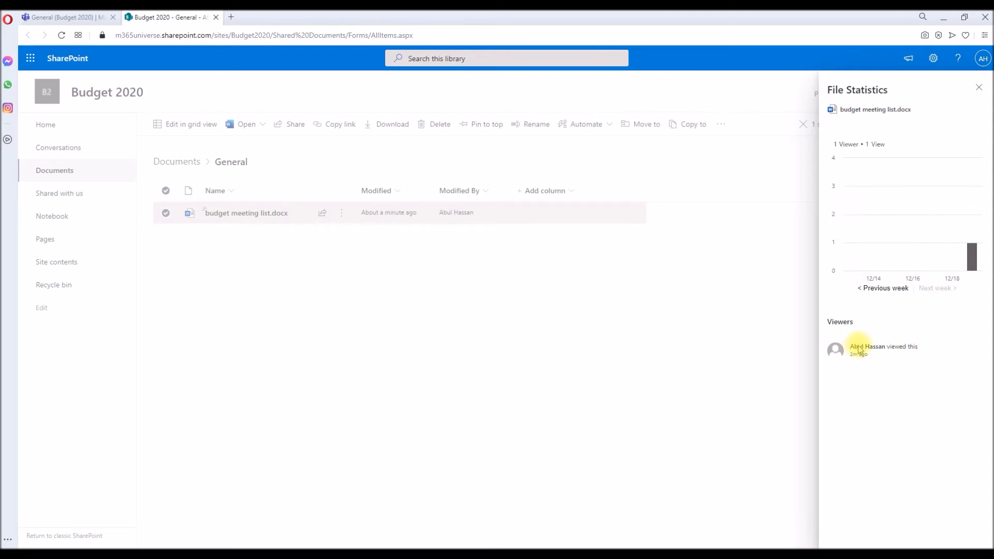
pyautogui.moveTo(971, 127)
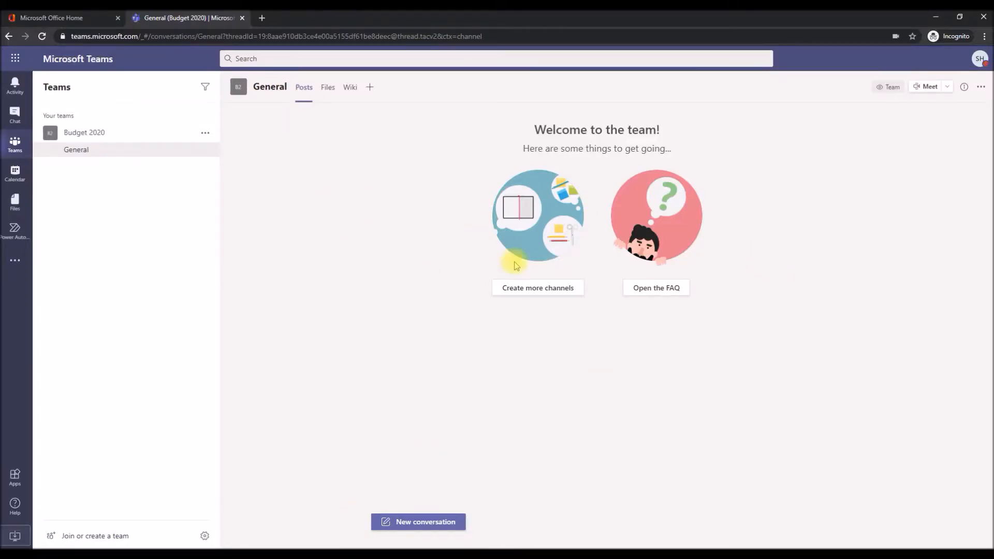
pyautogui.moveTo(773, 176)
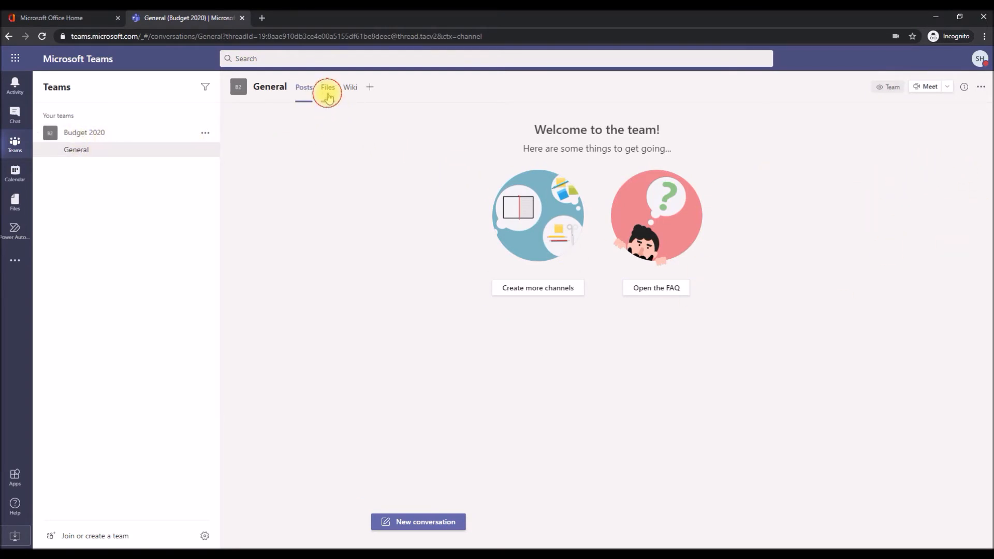
# As the second user, open budget meeting list.docx from the General channel files
pyautogui.click(327, 87)
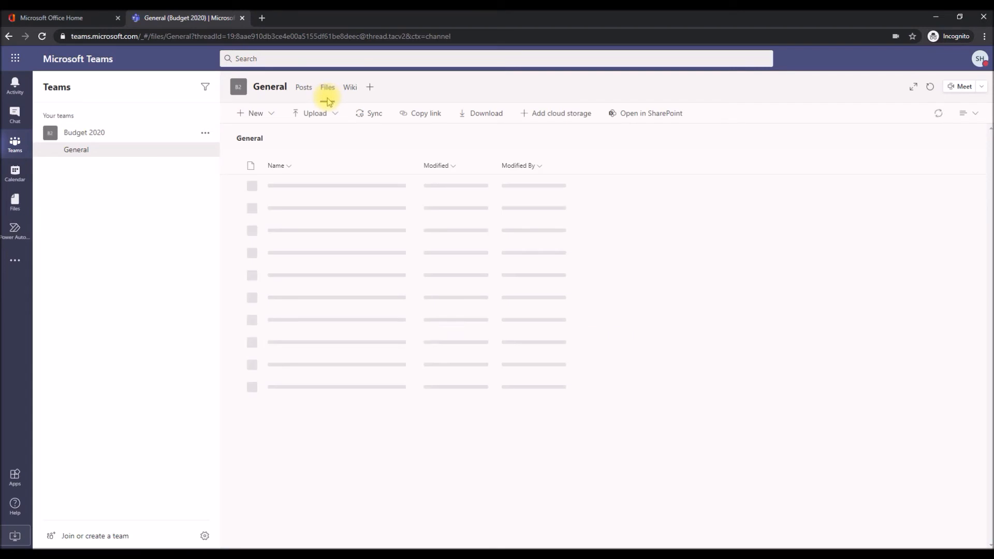
pyautogui.click(307, 186)
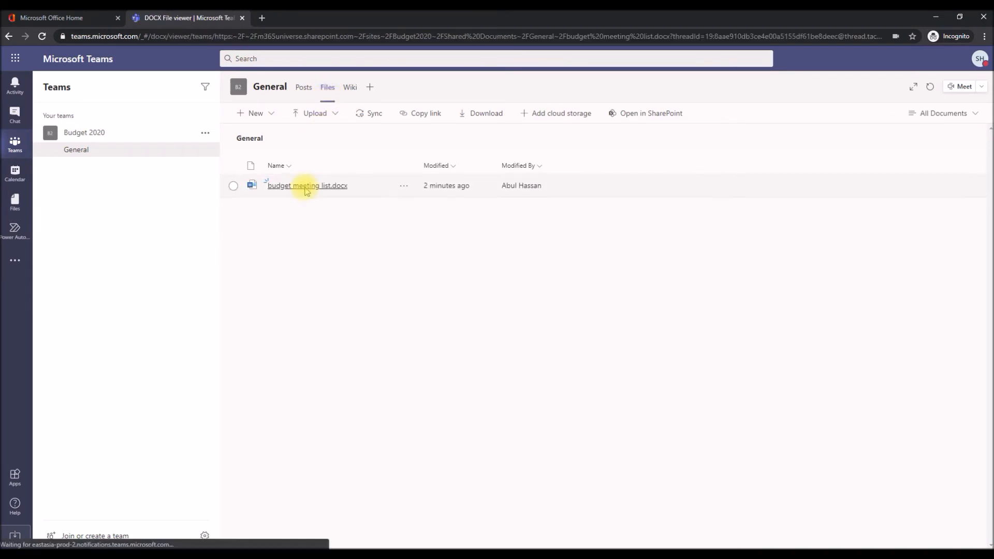
pyautogui.click(306, 185)
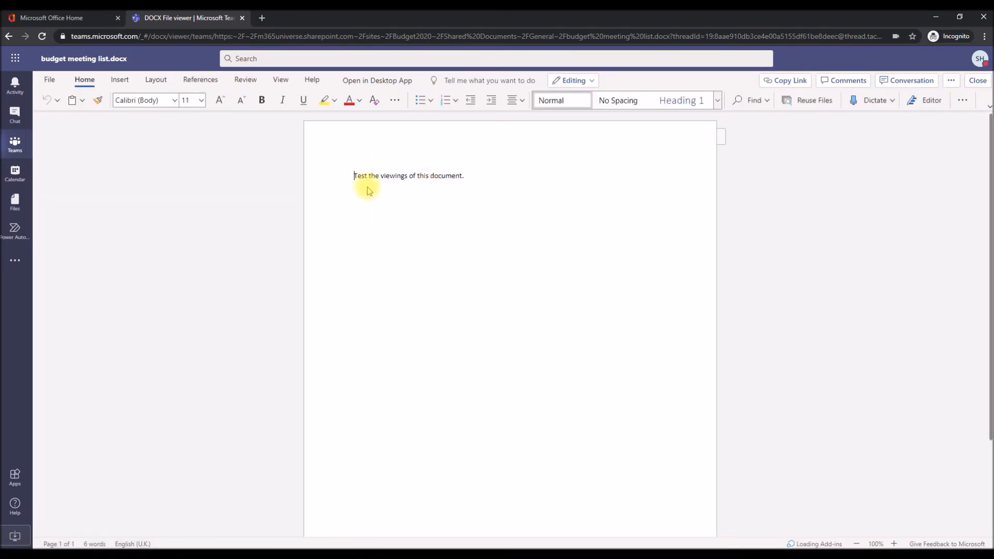
pyautogui.moveTo(445, 190)
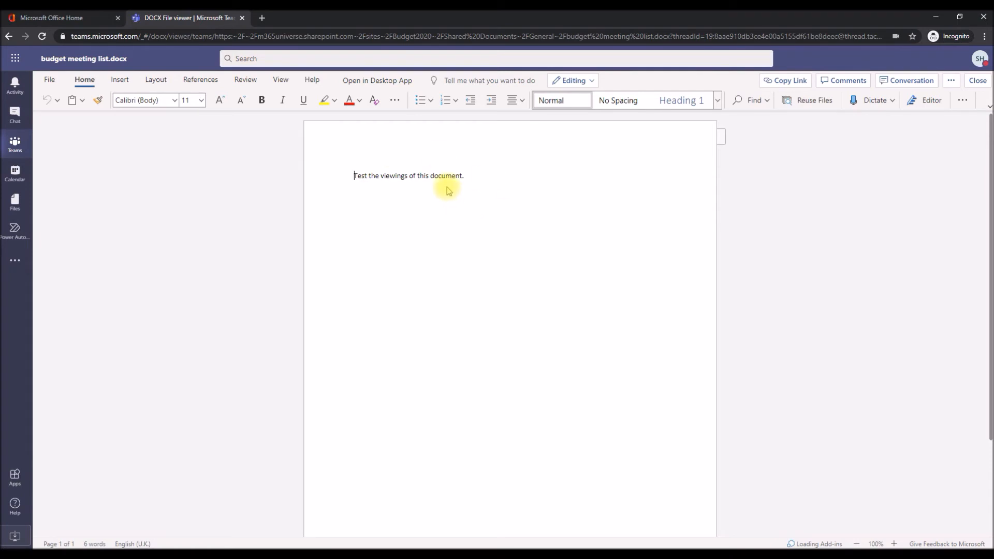
pyautogui.moveTo(609, 243)
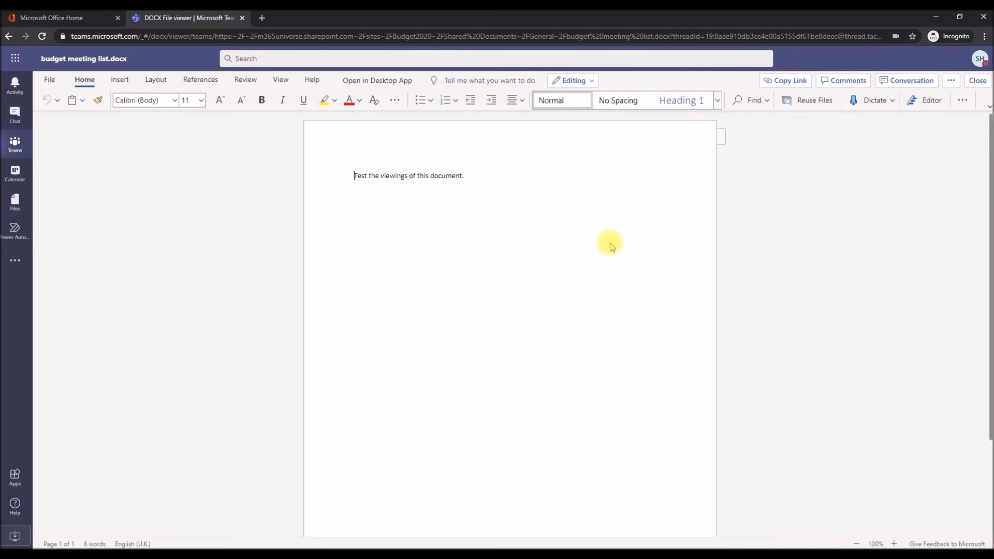
pyautogui.moveTo(979, 80)
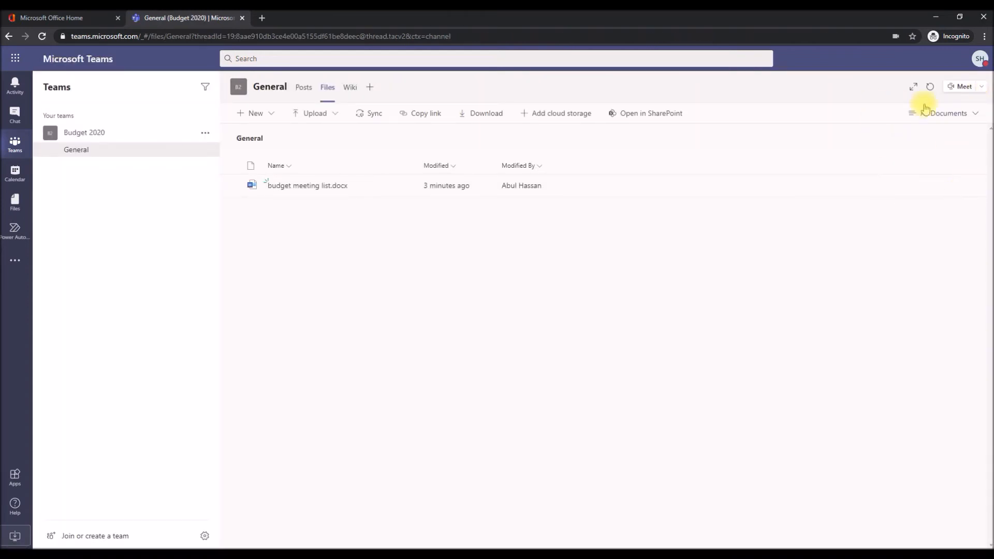
# Switch accounts via the status menu and return to the SharePoint document library
pyautogui.click(980, 58)
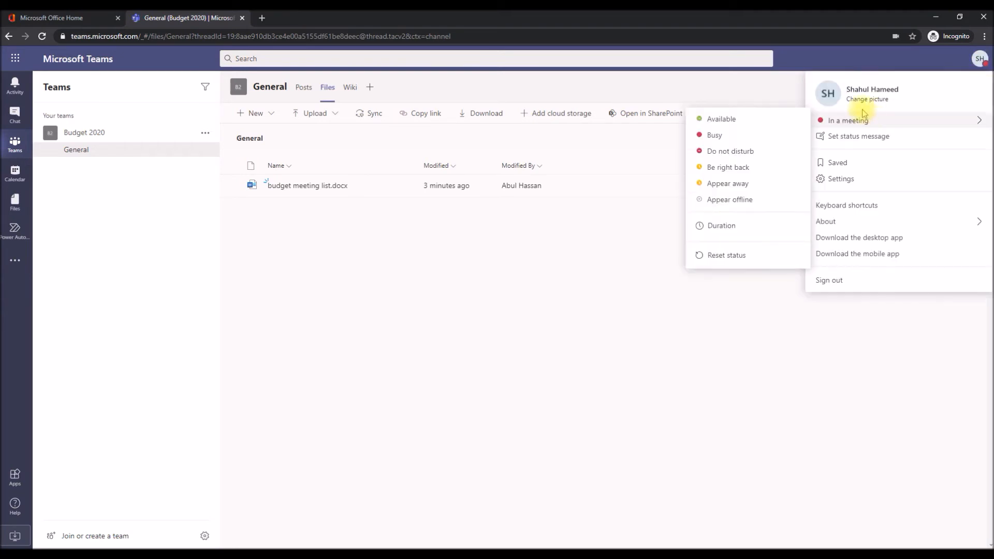
pyautogui.click(251, 169)
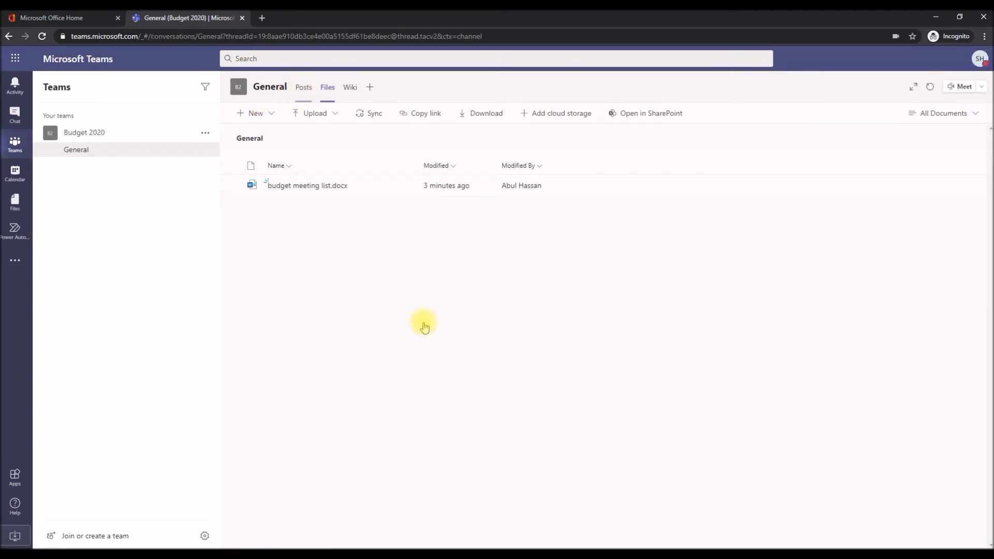
pyautogui.click(303, 87)
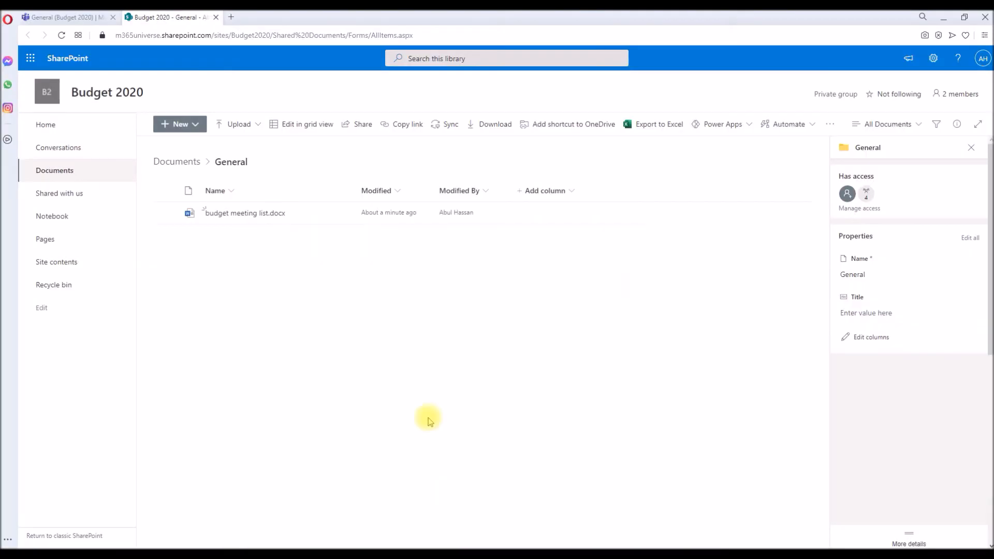
pyautogui.moveTo(570, 336)
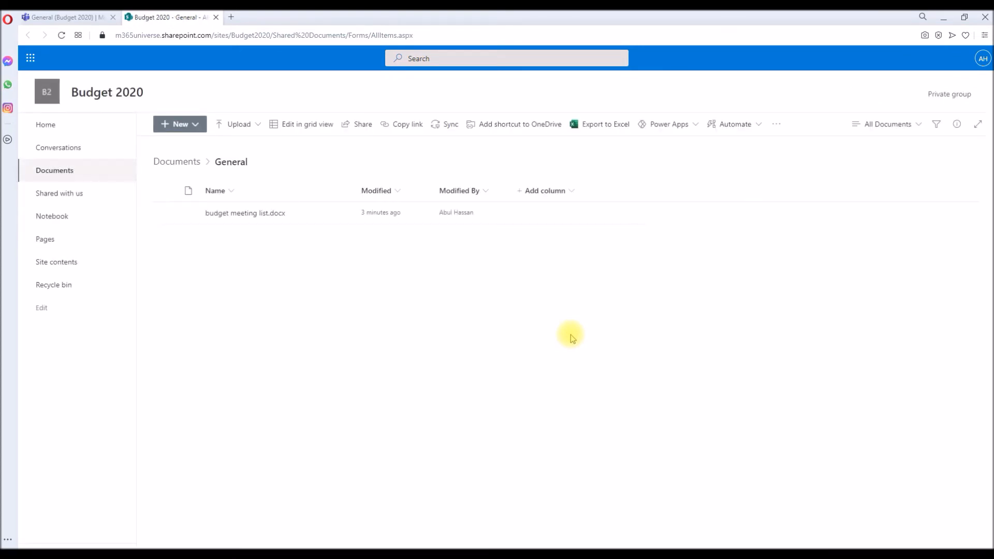
# Reload the library and open the details pane for budget meeting list.docx, now showing 2 views
pyautogui.click(164, 213)
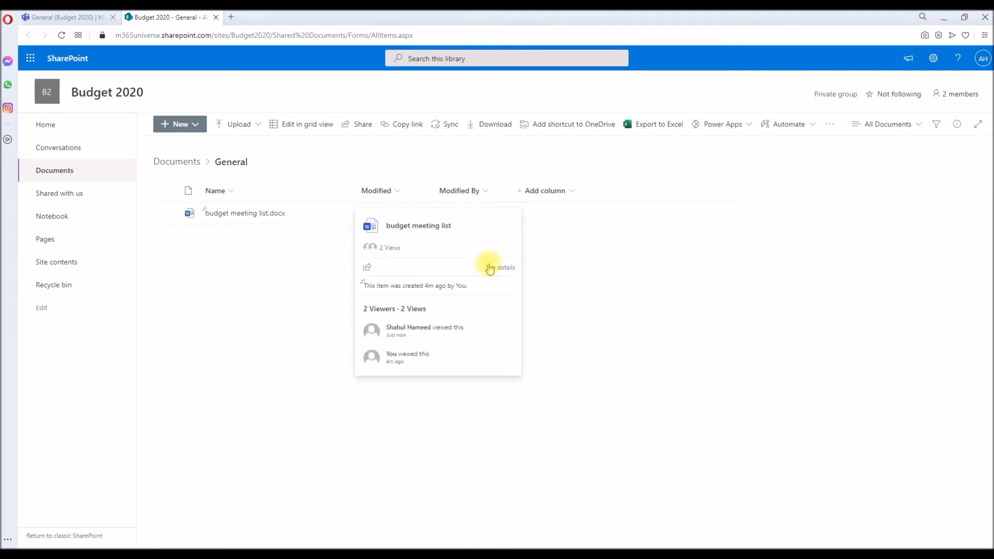
pyautogui.click(165, 213)
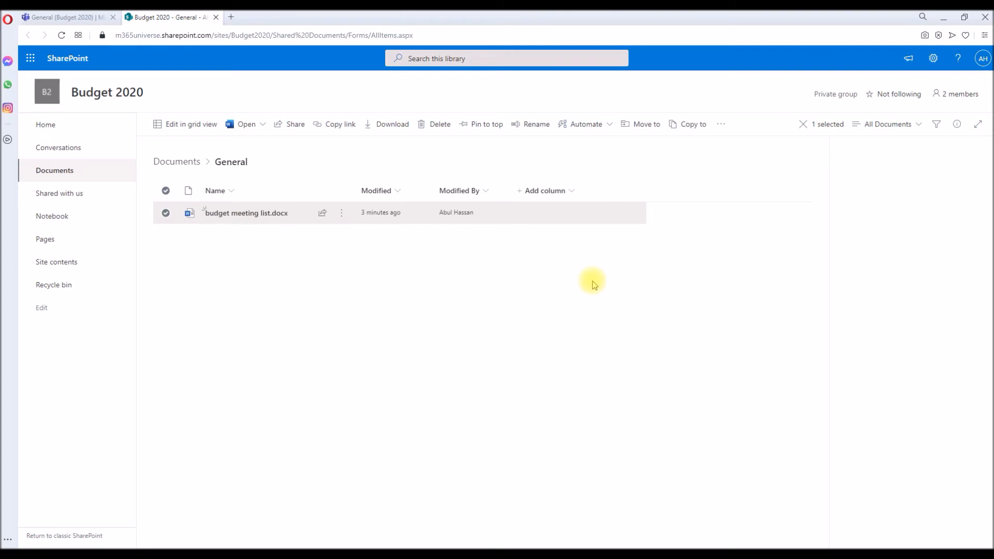
pyautogui.click(957, 123)
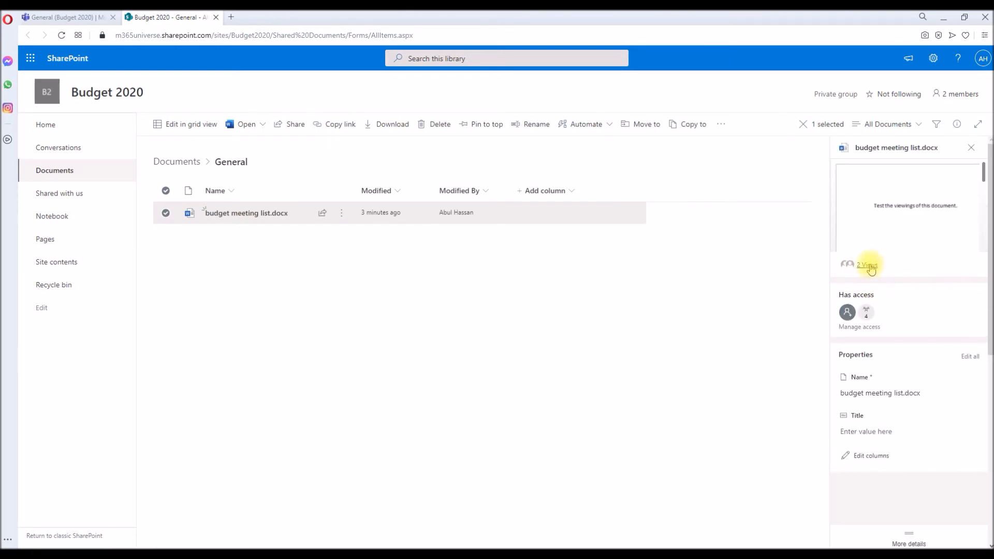
pyautogui.click(868, 265)
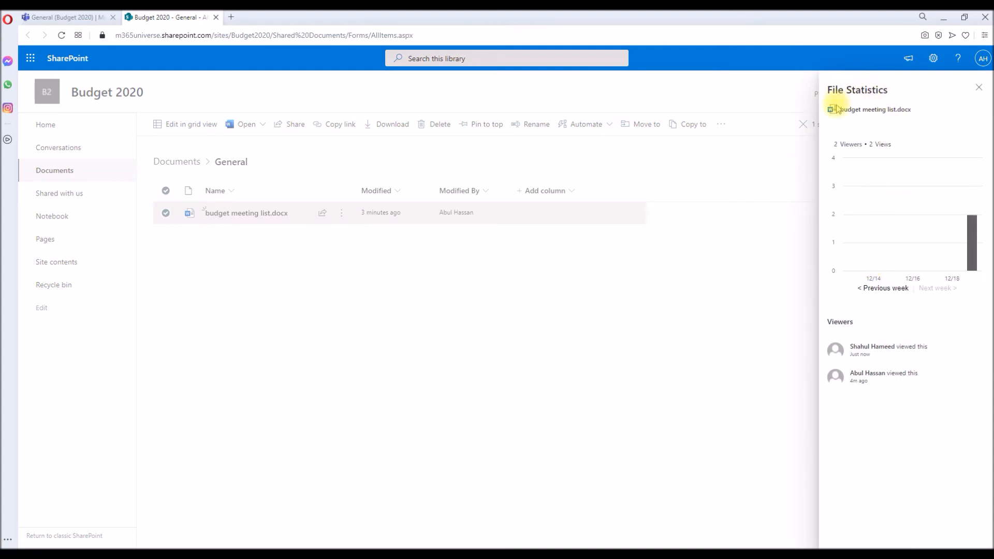
pyautogui.moveTo(863, 374)
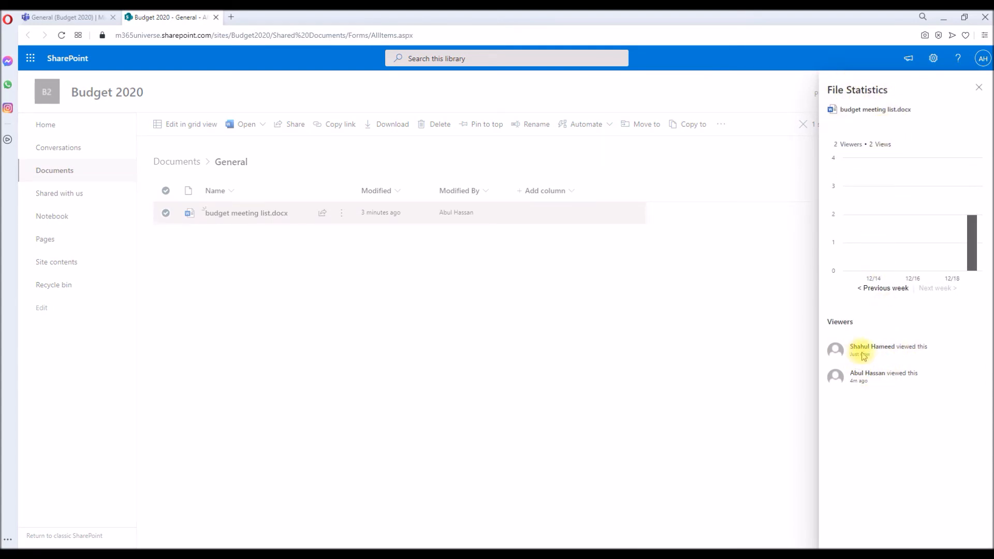
pyautogui.moveTo(852, 350)
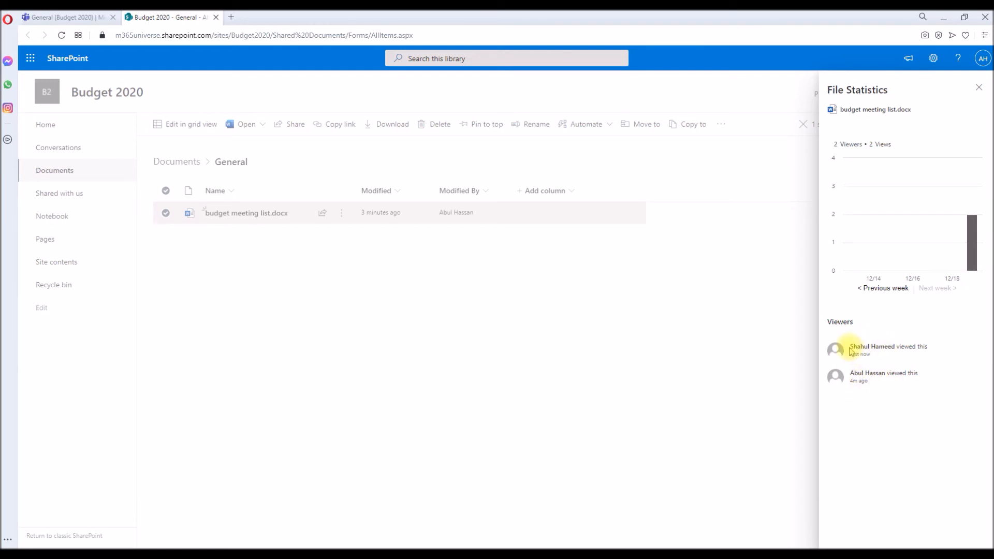
pyautogui.moveTo(928, 122)
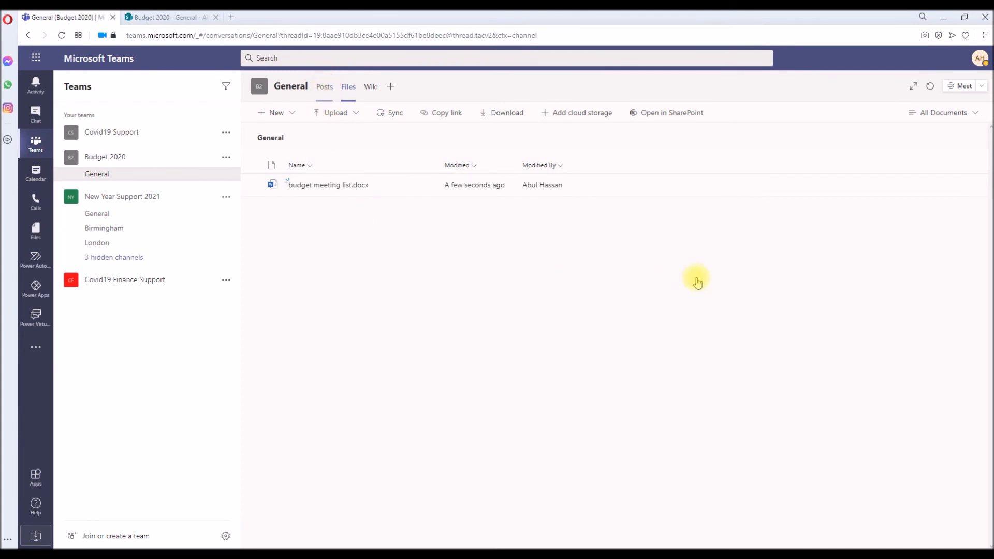
# From the General channel's Posts, choose Schedule a meeting to get a blank New meeting form
pyautogui.click(325, 87)
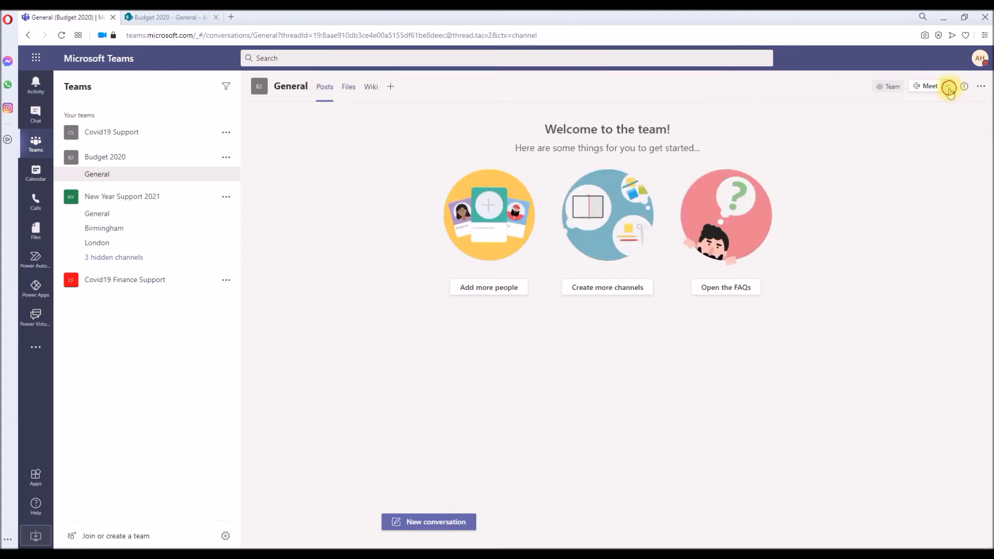
pyautogui.click(948, 86)
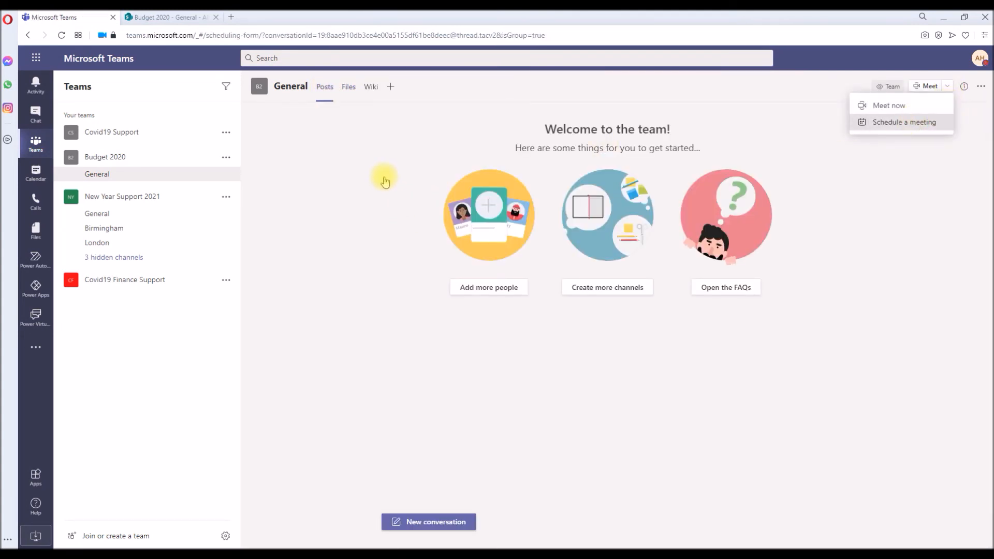
pyautogui.click(904, 122)
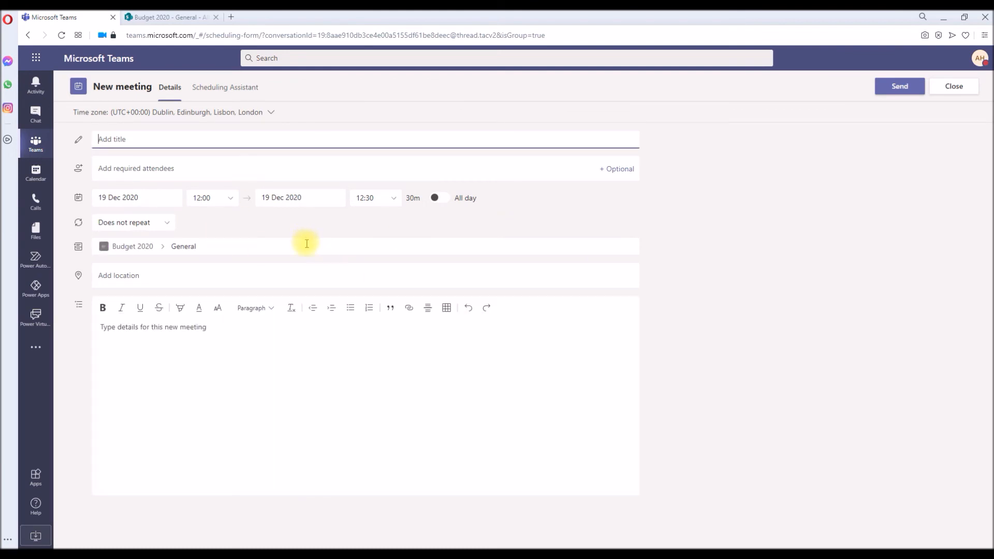
pyautogui.moveTo(171, 153)
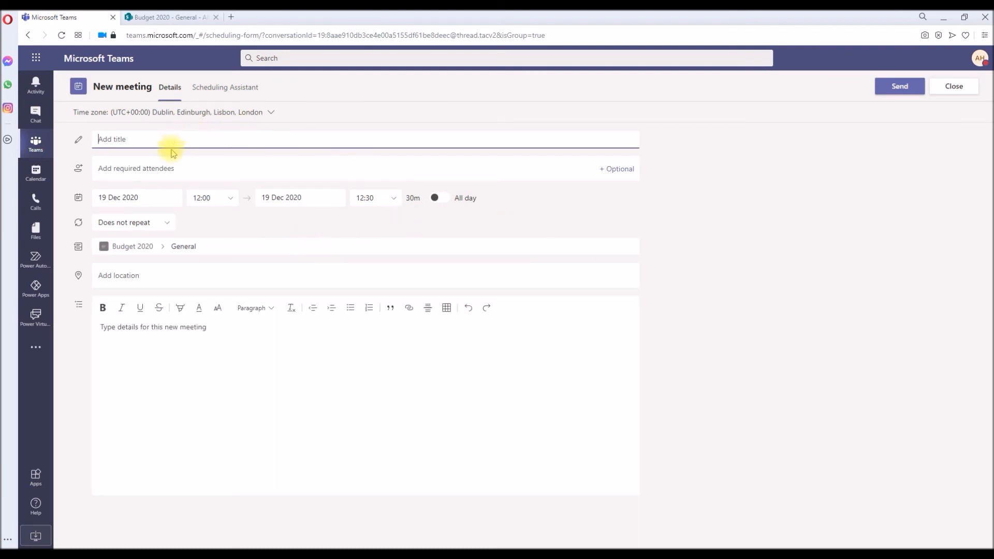
pyautogui.moveTo(243, 176)
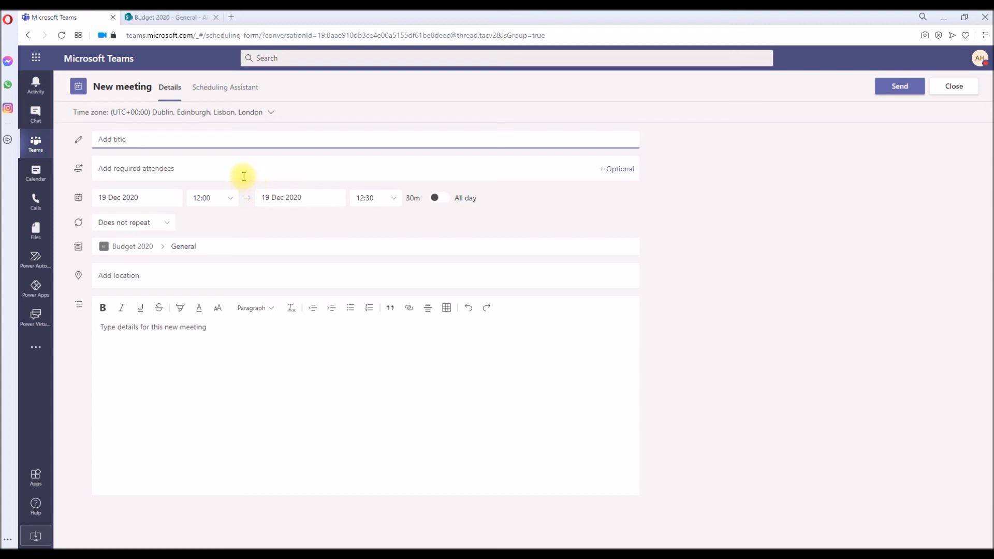
pyautogui.moveTo(230, 276)
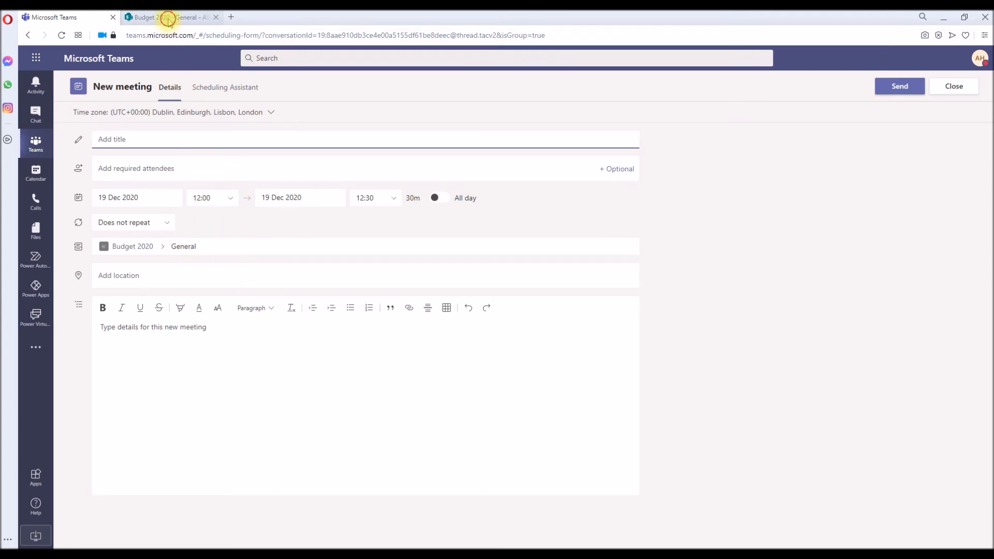
# Back in the SharePoint library, reselect budget meeting list.docx and reopen its File Statistics showing both viewers
pyautogui.click(168, 17)
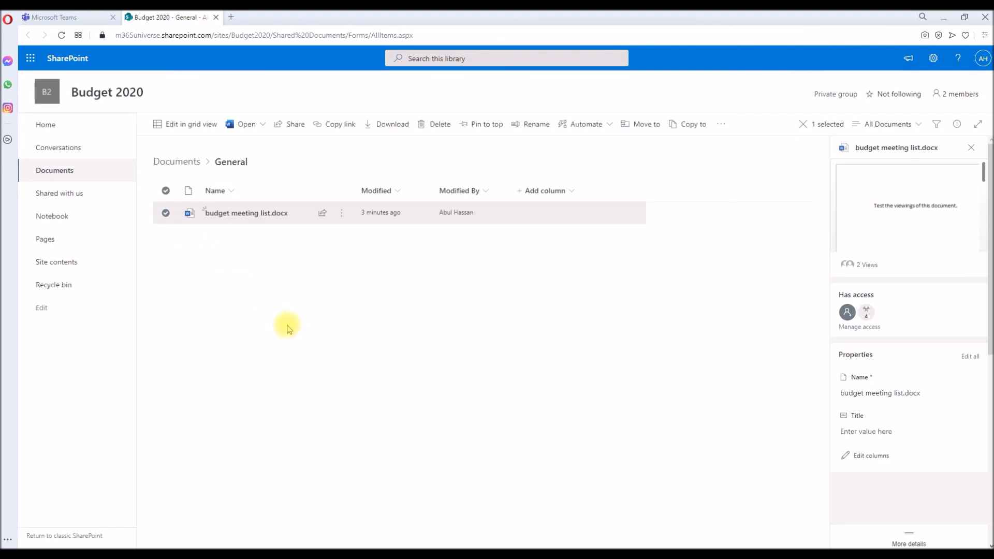
pyautogui.moveTo(687, 247)
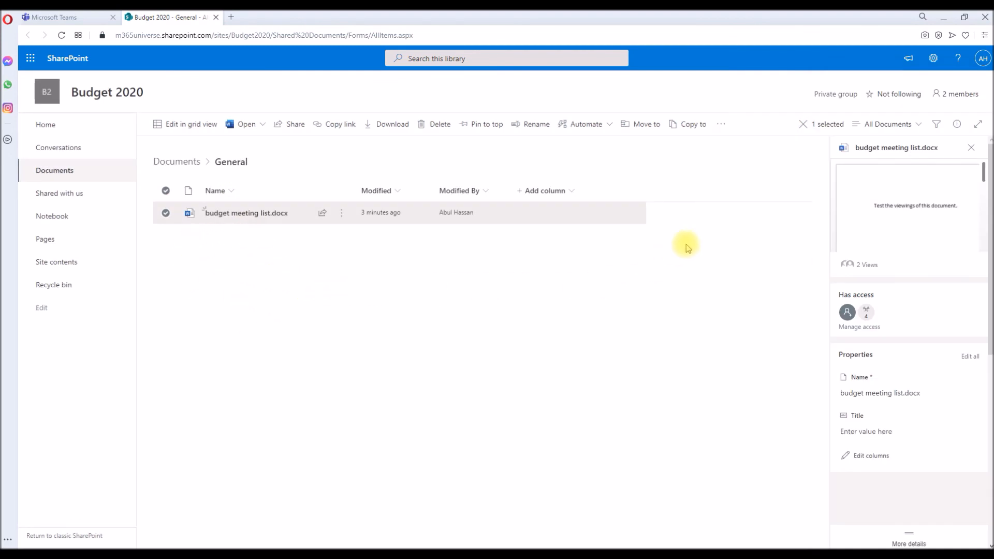
pyautogui.moveTo(879, 176)
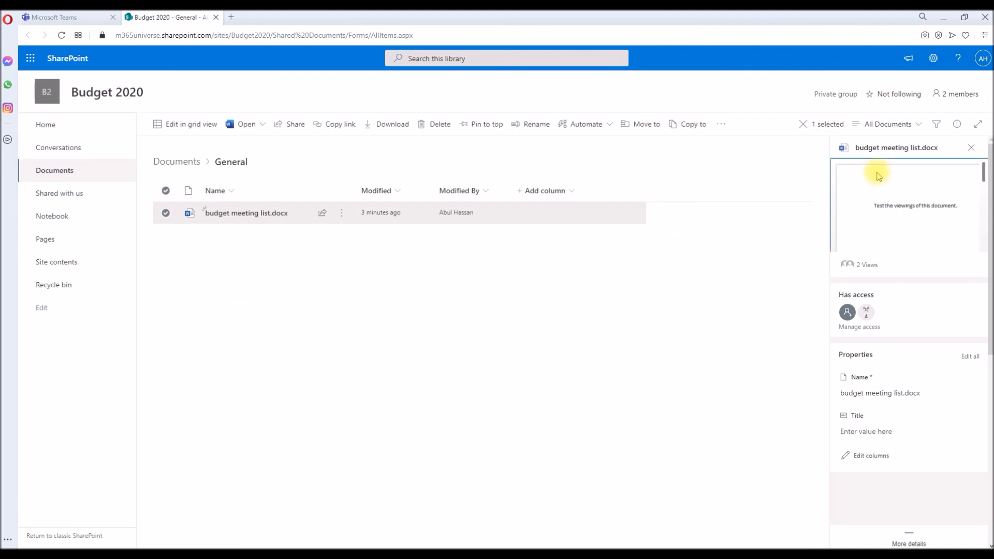
pyautogui.moveTo(725, 165)
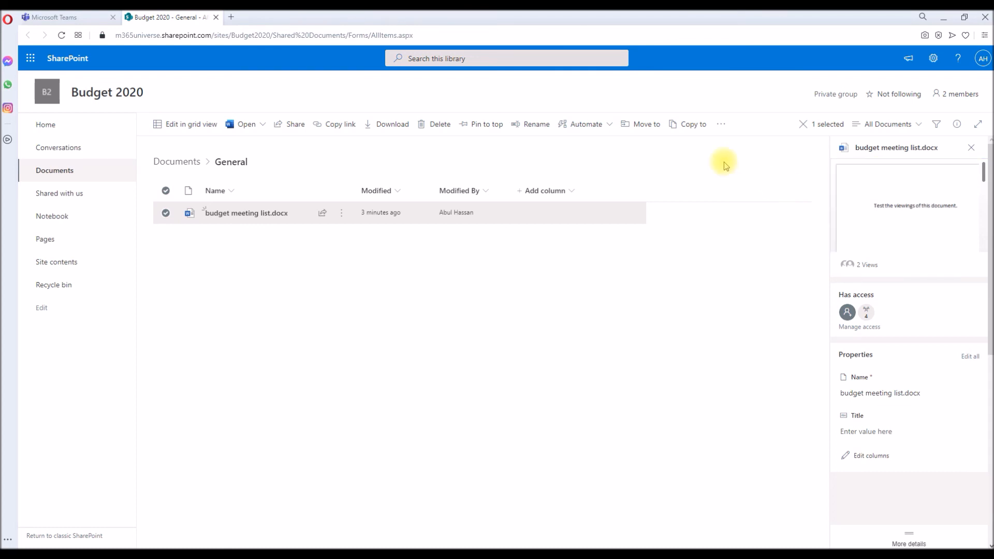
pyautogui.moveTo(487, 262)
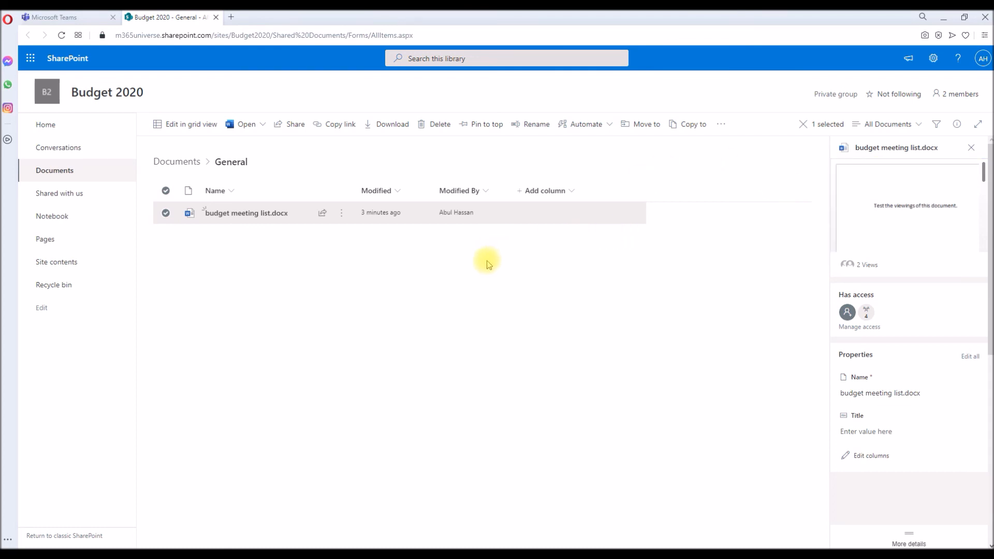
pyautogui.click(248, 265)
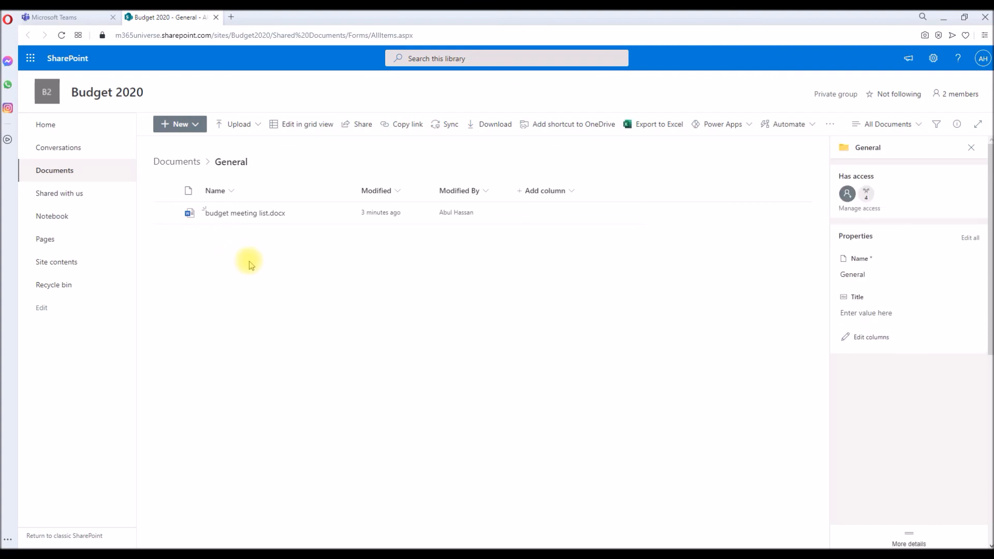
pyautogui.moveTo(230, 255)
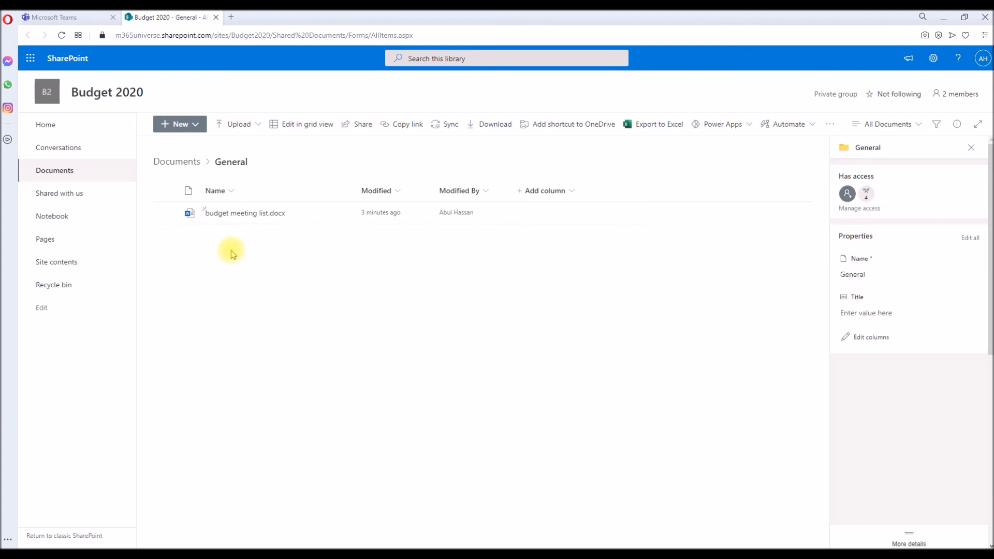
pyautogui.moveTo(324, 260)
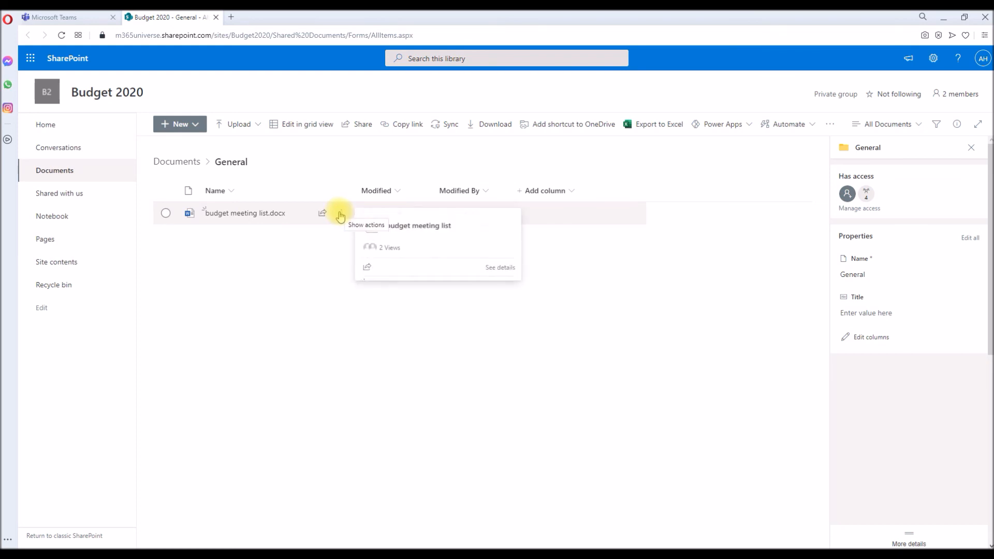
pyautogui.click(166, 212)
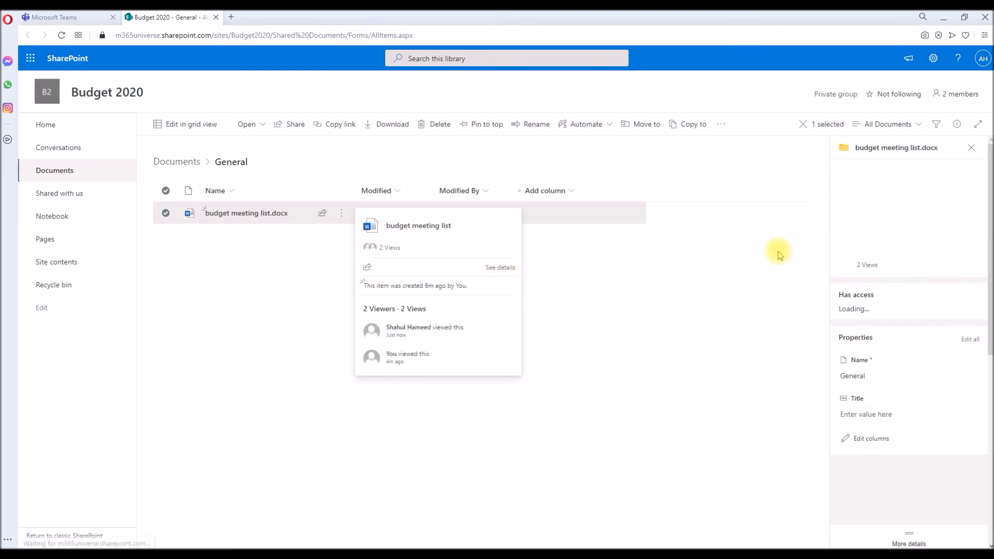
pyautogui.click(499, 267)
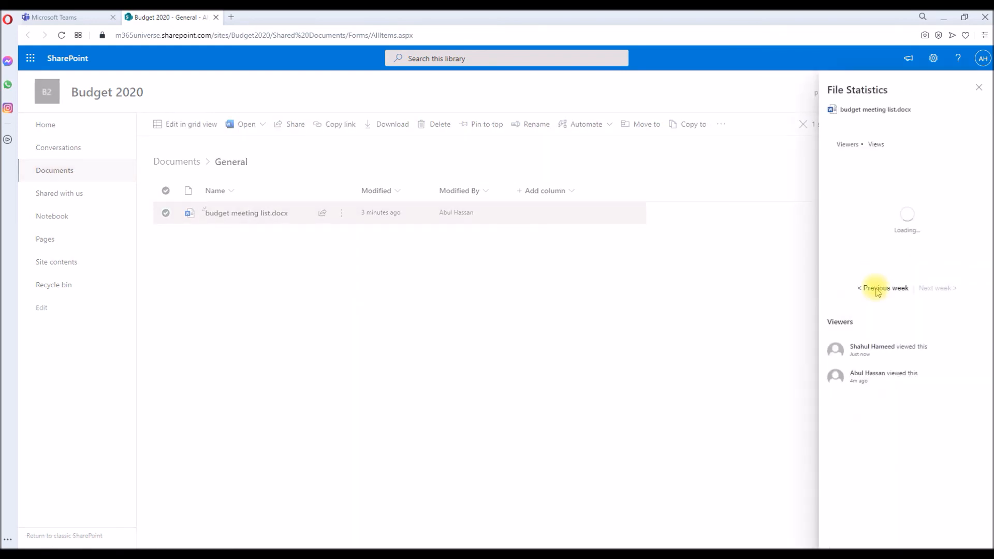